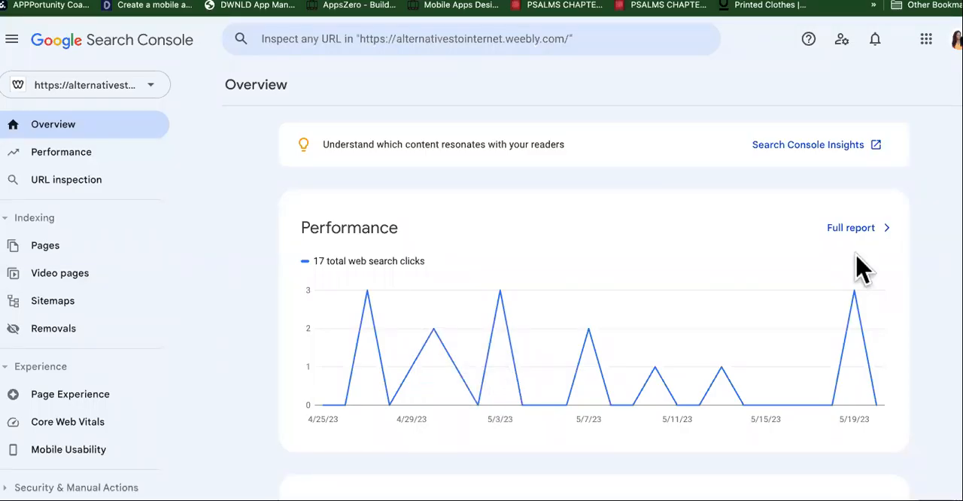
Step: Scroll through the current property's Search Console overview
scroll("down", 3)
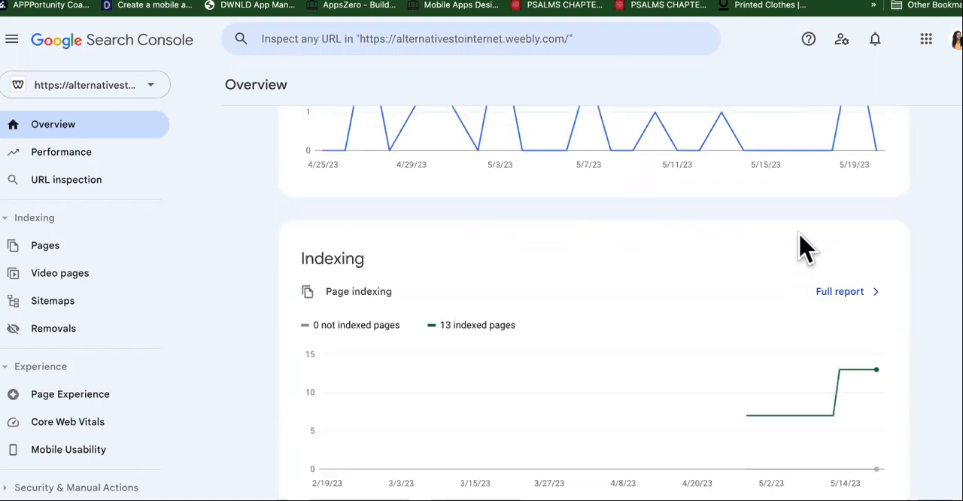
scroll("down", 3)
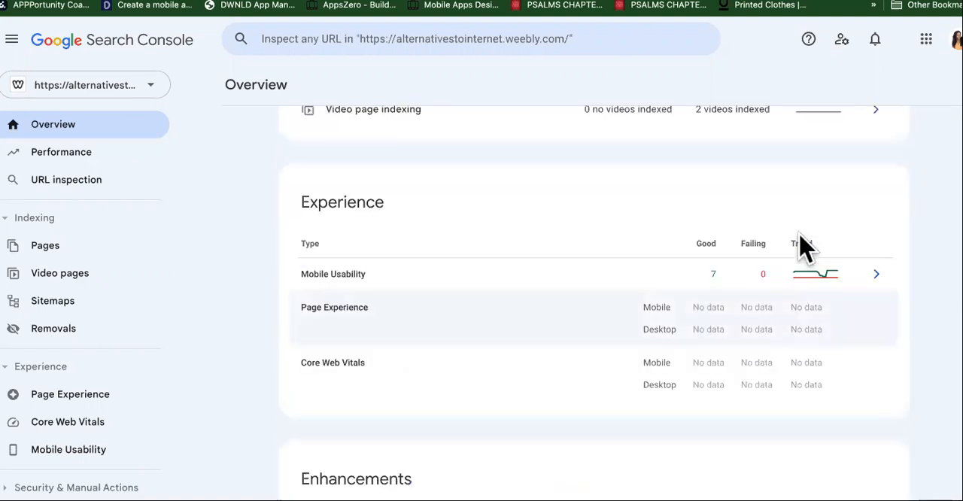
scroll("up", 3)
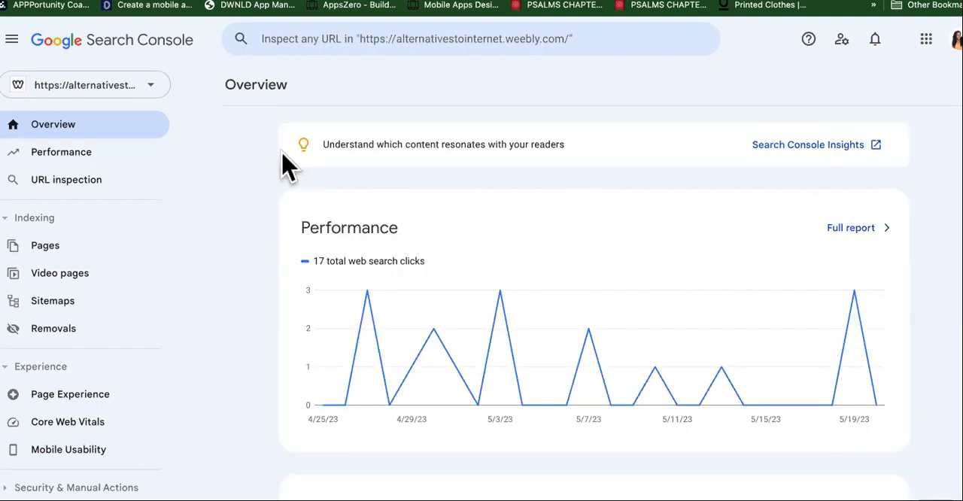
mouse_move(237, 210)
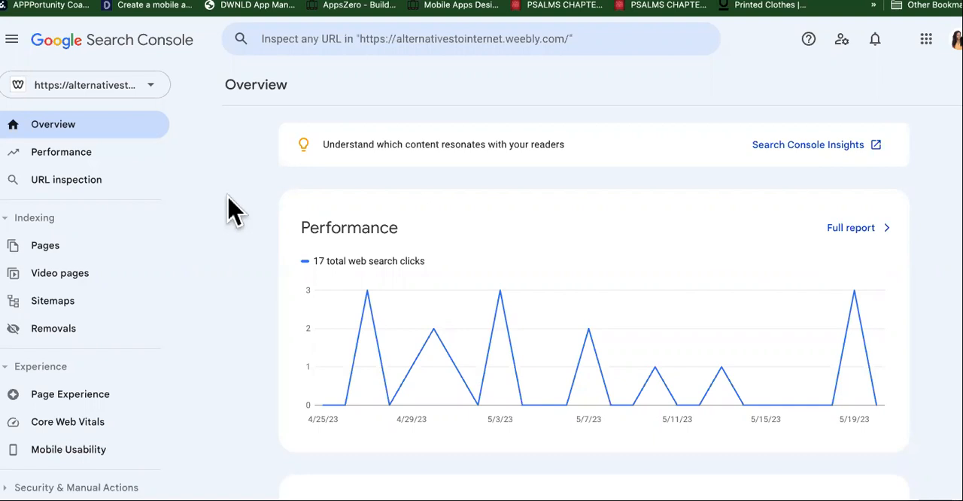
scroll("down", 3)
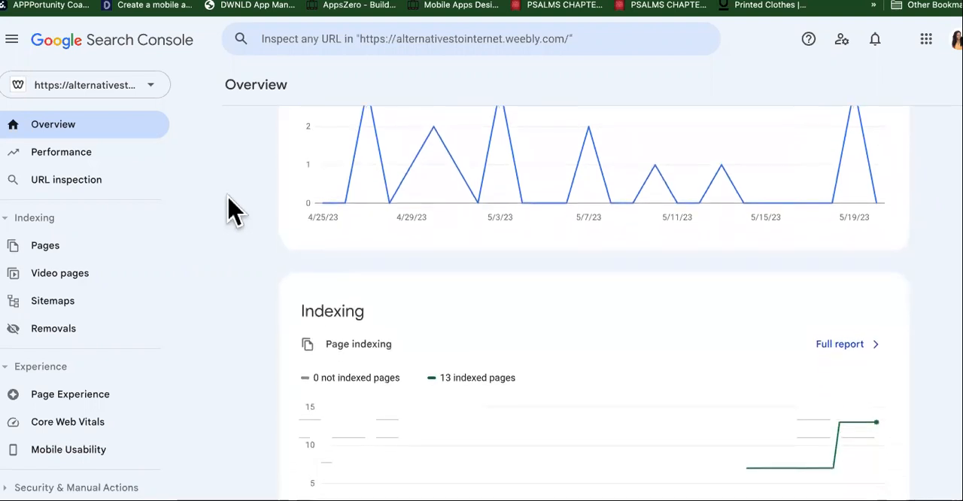
scroll("up", 3)
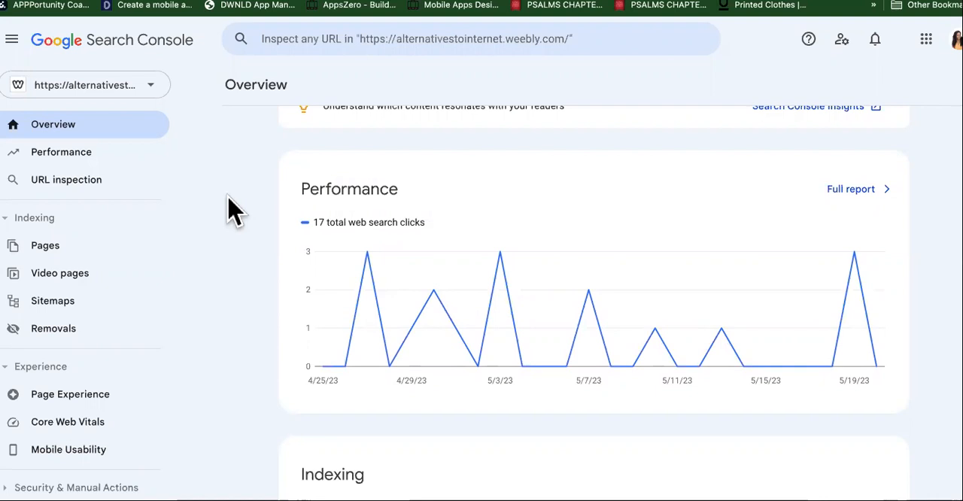
Step: Switch to the mejorescirujanosplasticoscercademi.weebly.com property and review its still-processing overview
left_click(84, 84)
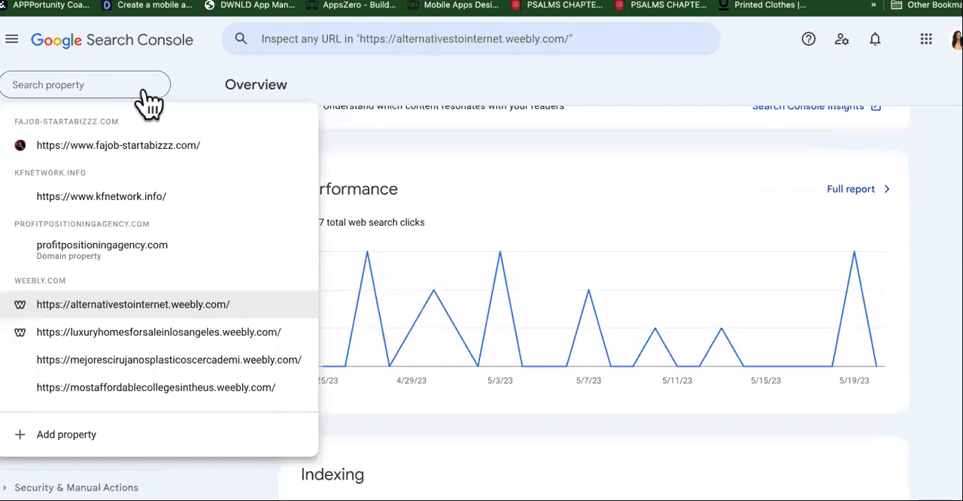
mouse_move(167, 359)
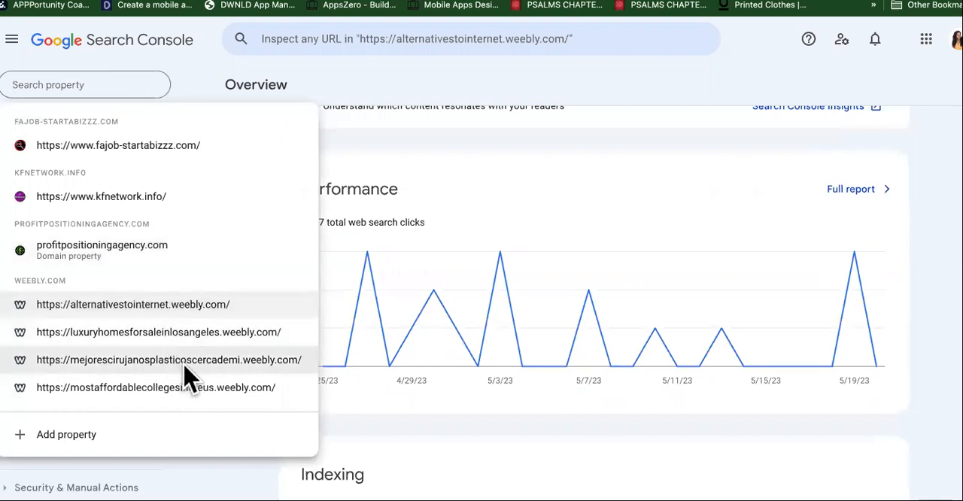
left_click(169, 359)
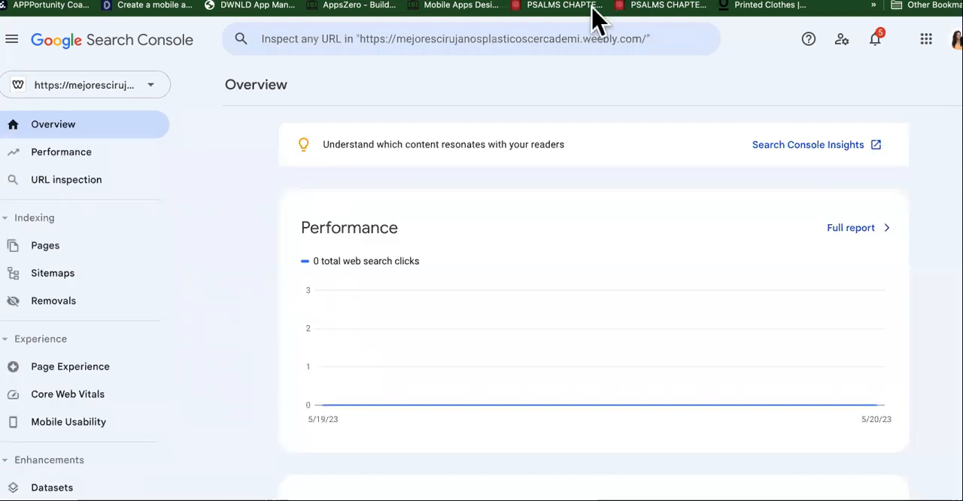
mouse_move(712, 102)
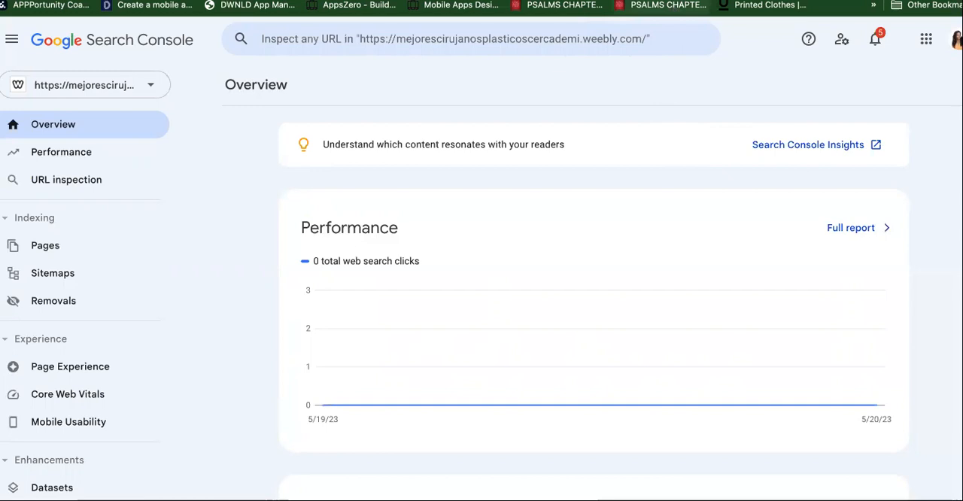
scroll("down", 3)
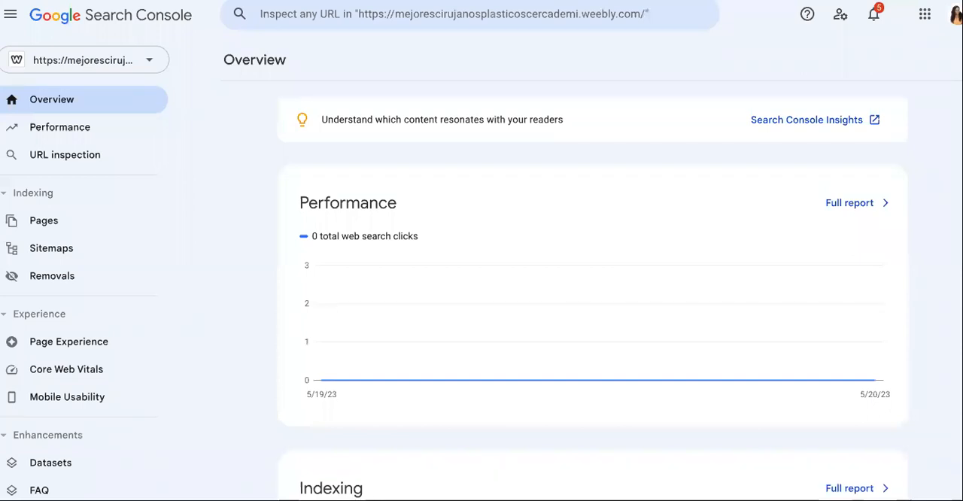
mouse_move(473, 185)
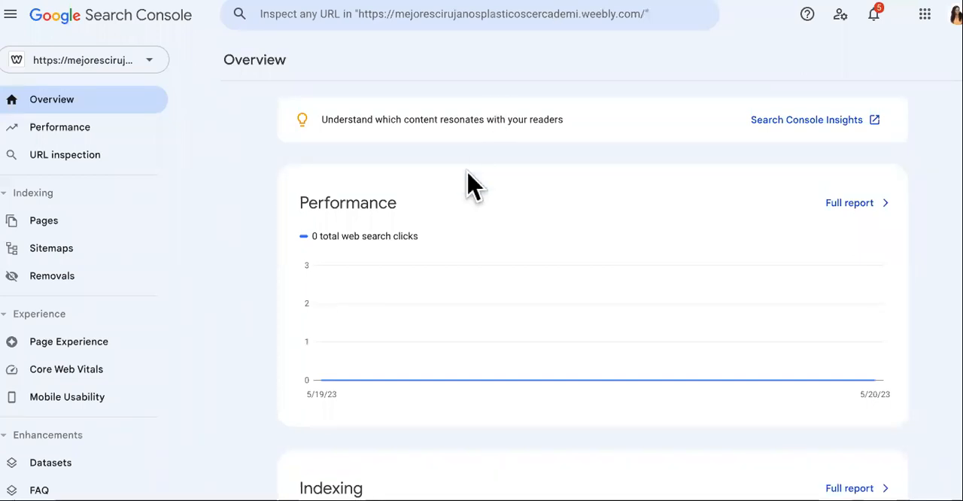
mouse_move(420, 139)
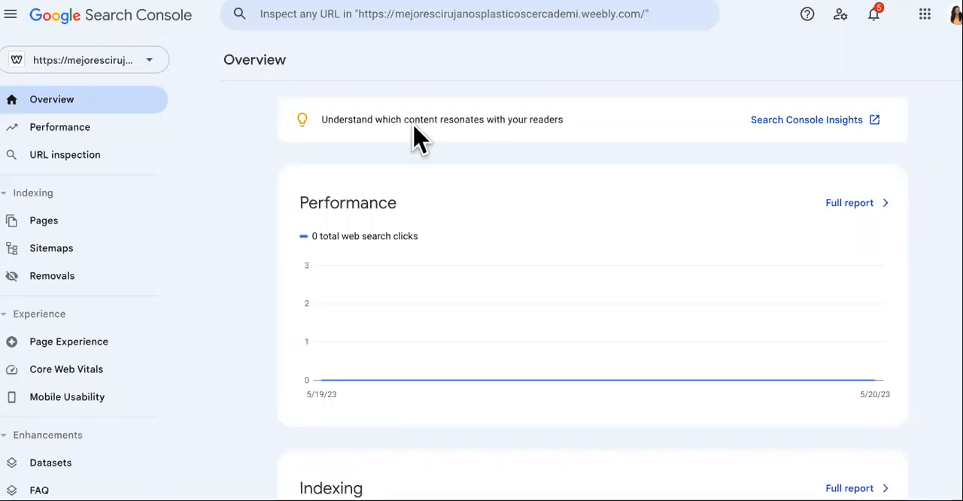
scroll("down", 3)
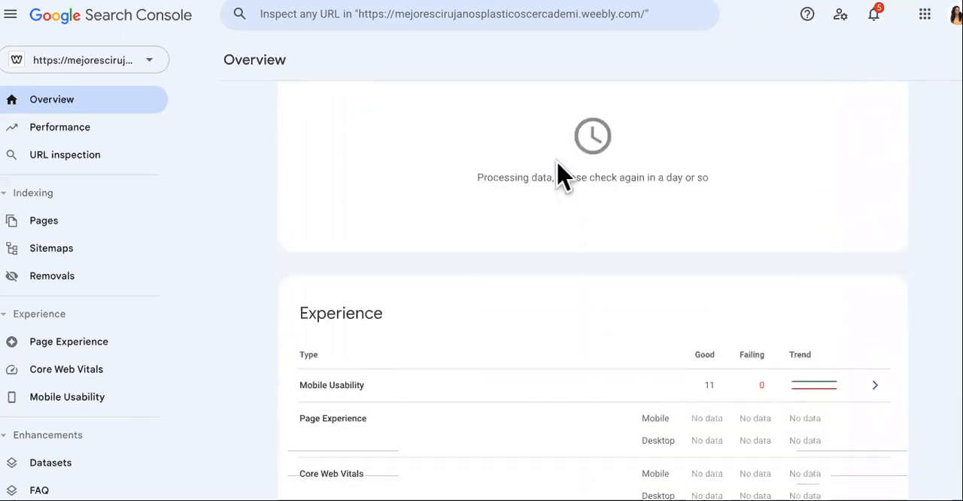
scroll("up", 3)
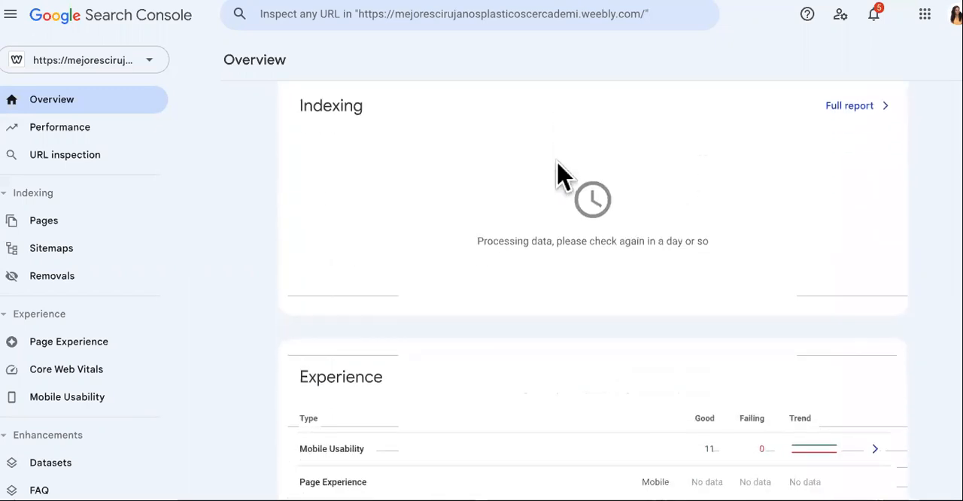
scroll("down", 3)
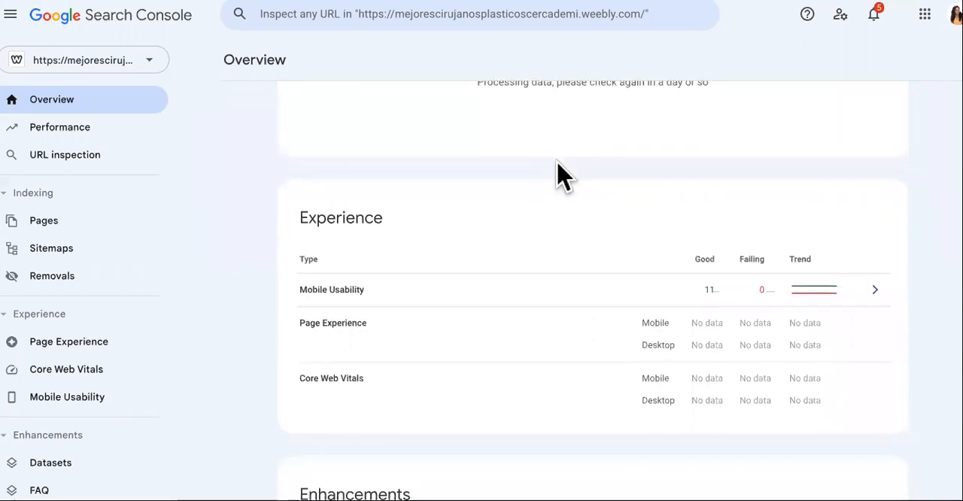
scroll("up", 3)
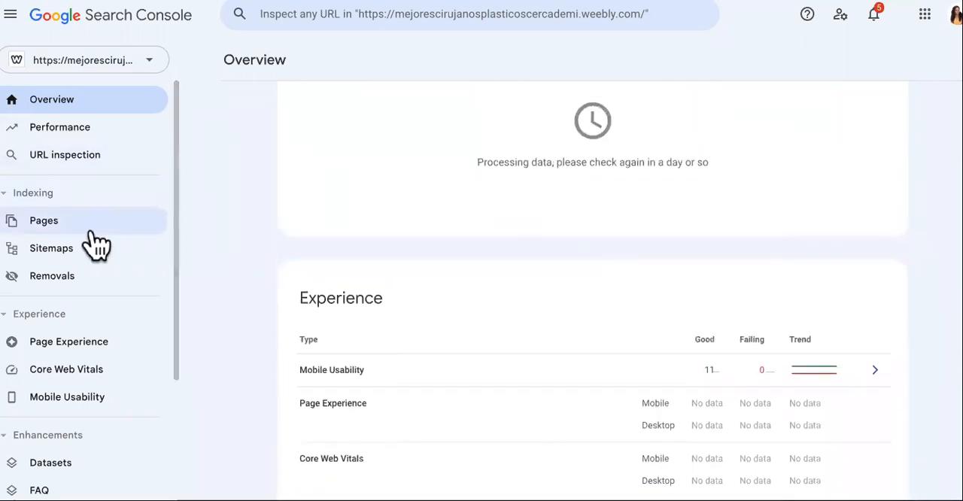
Step: Open the Pages indexing report, then the live Indiana plastic-surgeon Weebly site
left_click(43, 221)
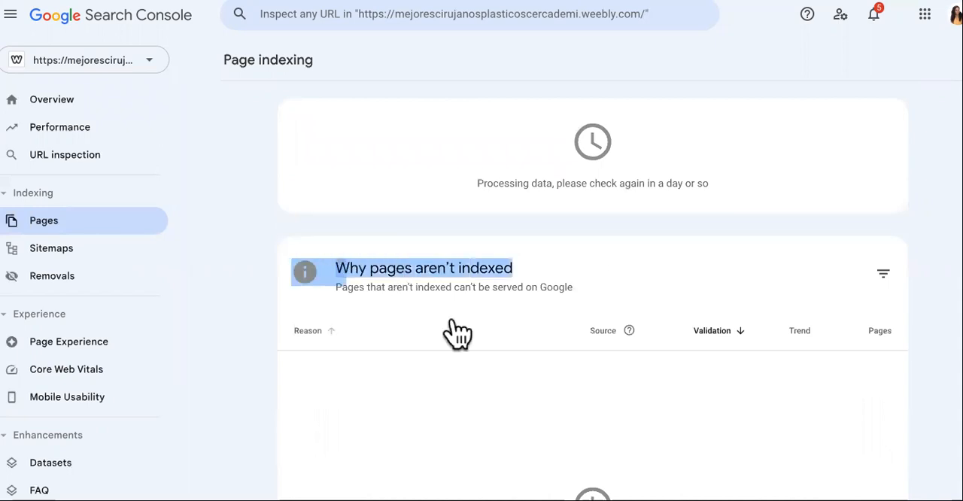
left_click(52, 98)
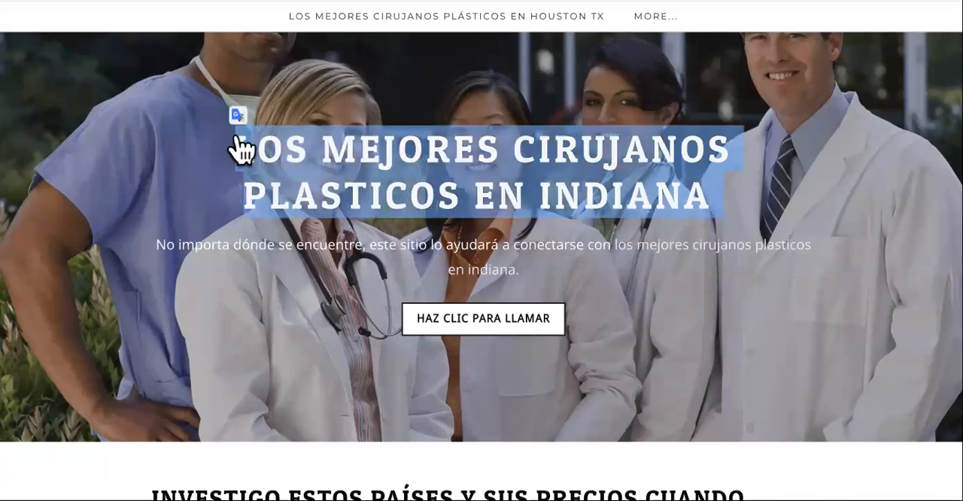
mouse_move(414, 207)
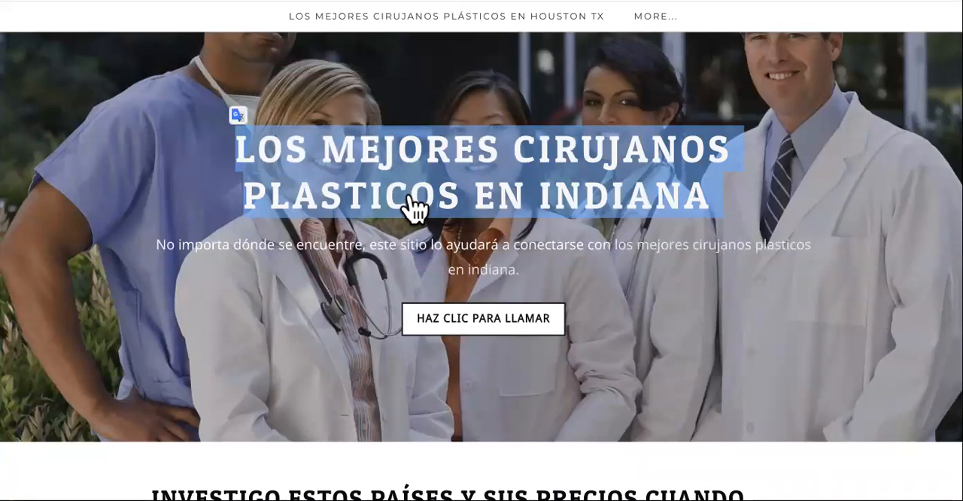
Step: Scroll the article back to 'LOS MEJORES CIRUJANOS PLASTICOS EN INDIANA' and copy the heading
scroll("down", 3)
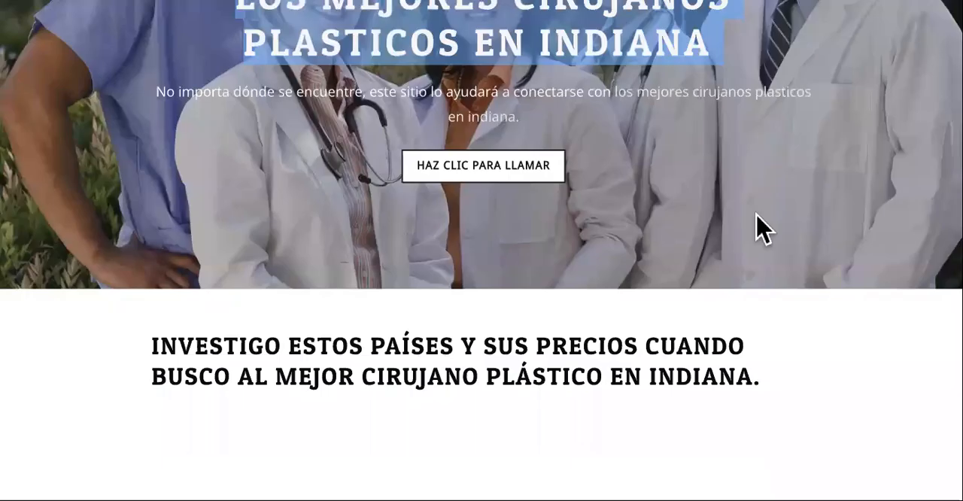
scroll("down", 3)
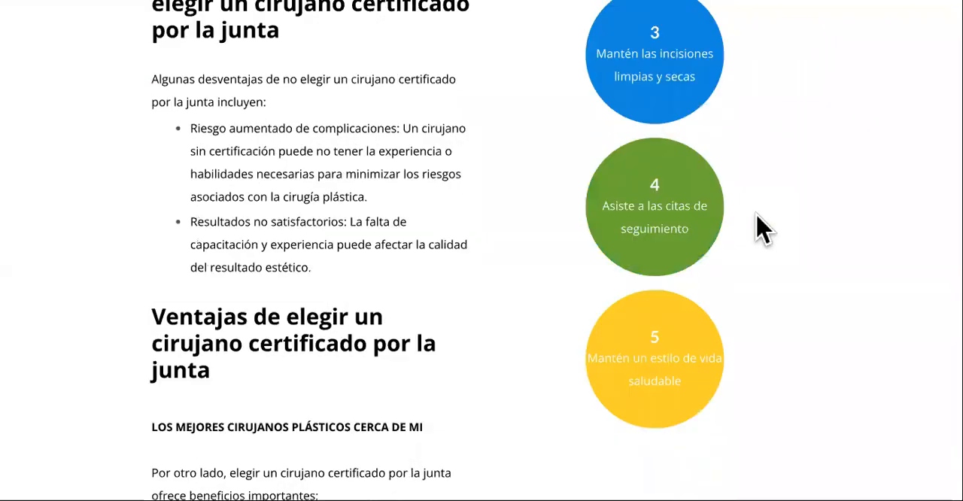
scroll("down", 3)
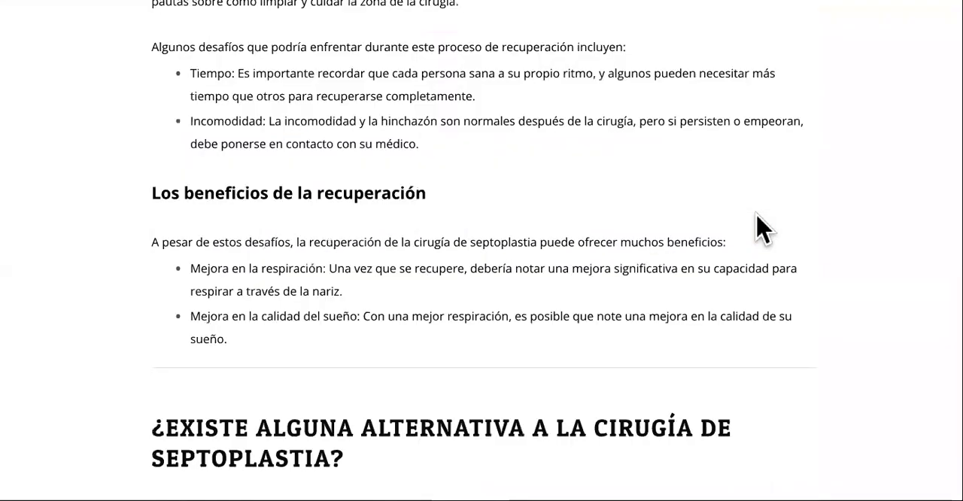
scroll("down", 3)
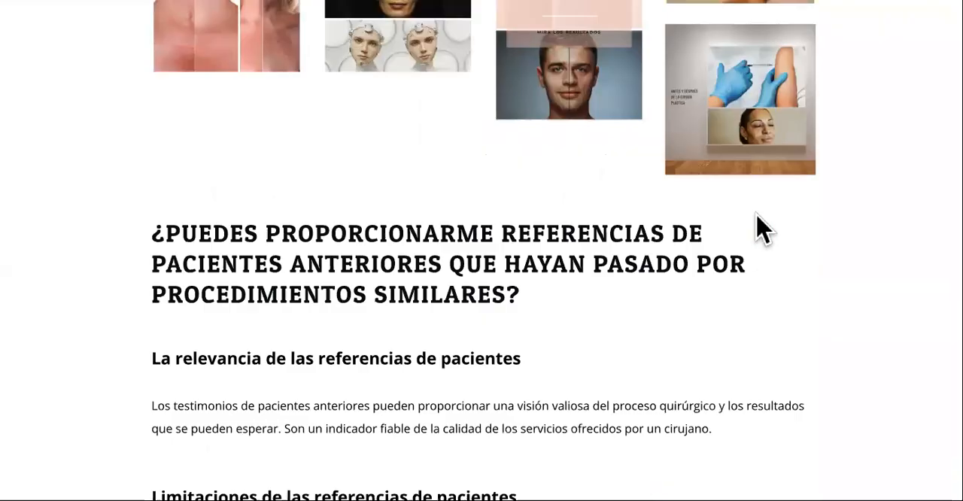
scroll("down", 3)
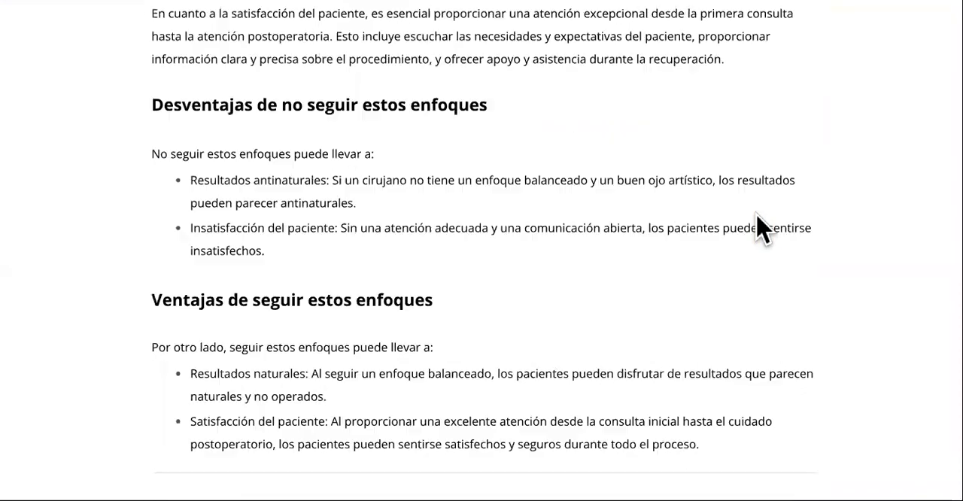
scroll("down", 3)
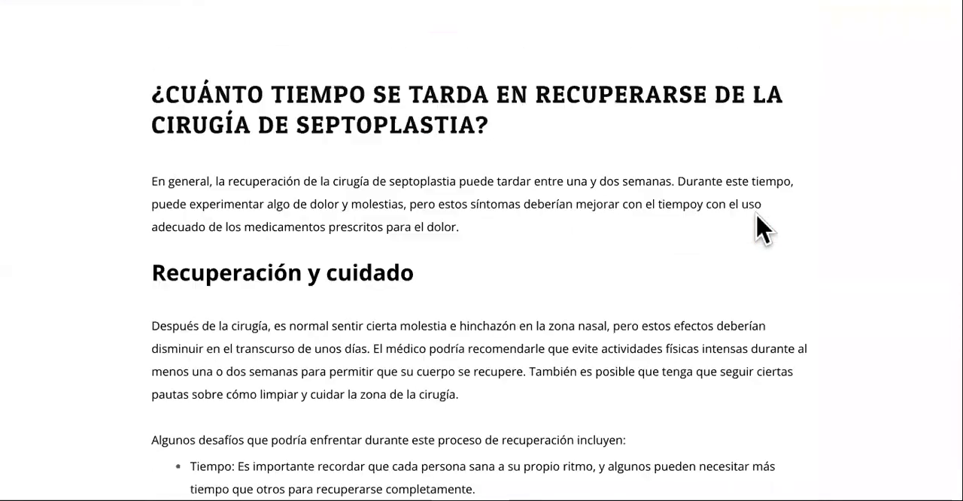
scroll("down", 3)
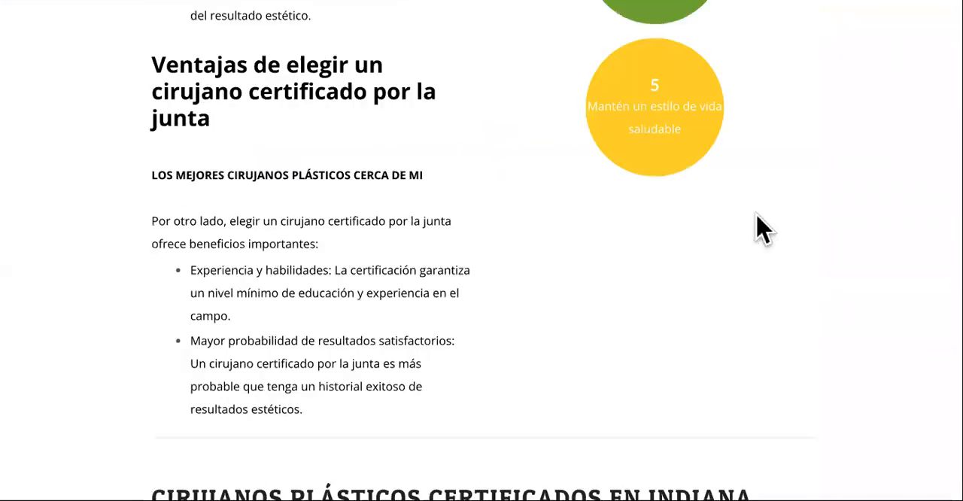
scroll("up", 3)
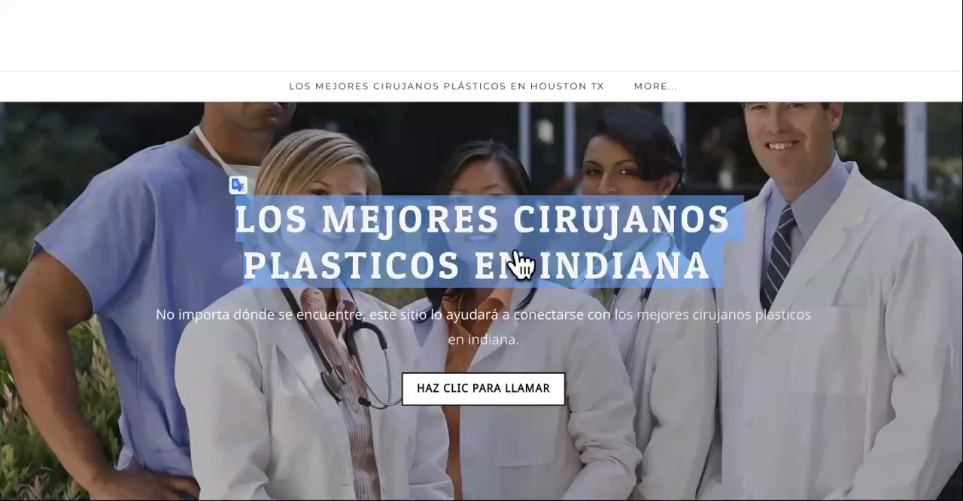
right_click(519, 256)
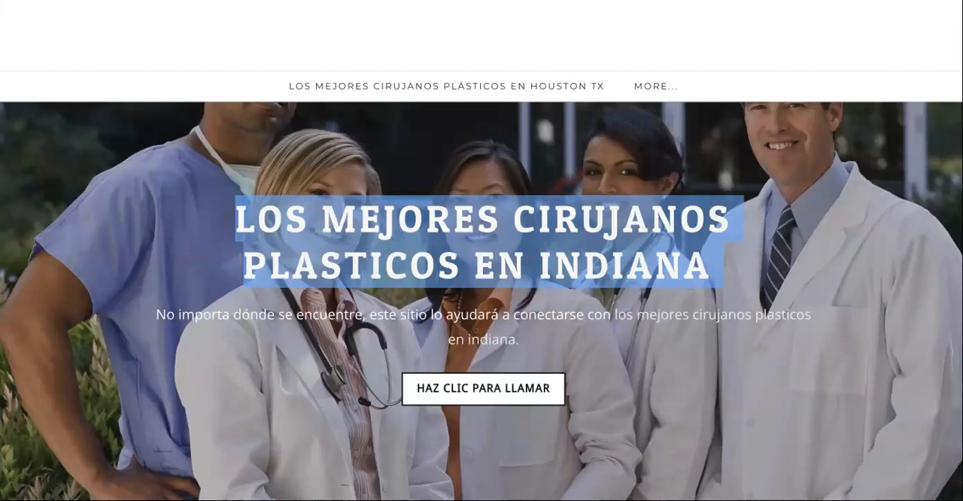
mouse_move(608, 28)
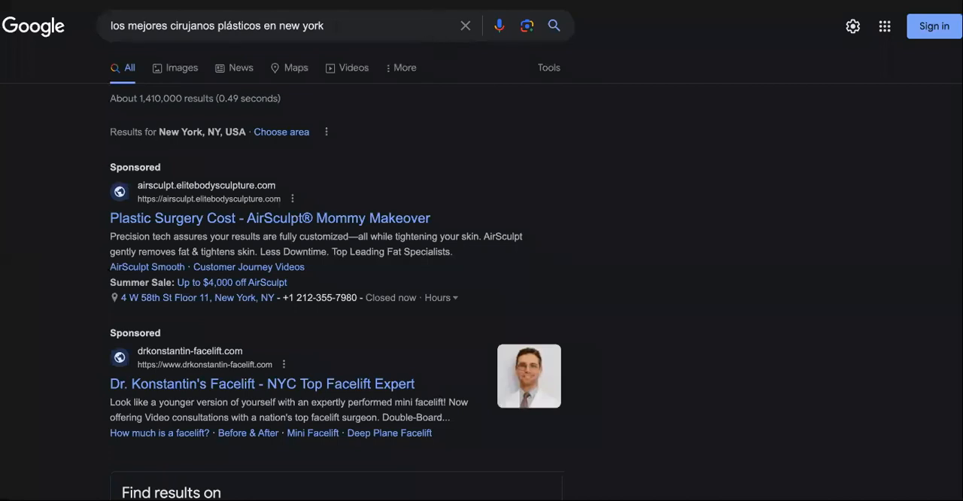
Step: Scroll the 'aumento de gluteos en boston ma' results, including the YouTube video
scroll("down", 3)
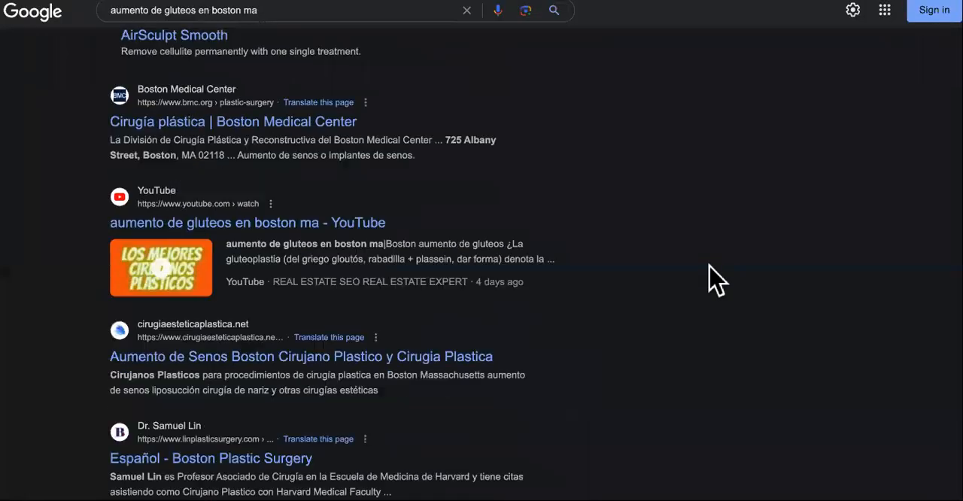
scroll("up", 3)
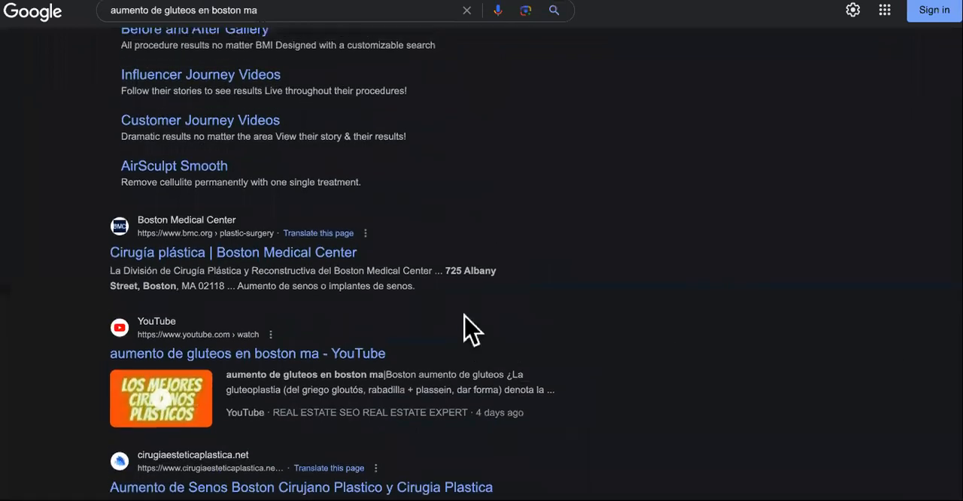
scroll("down", 3)
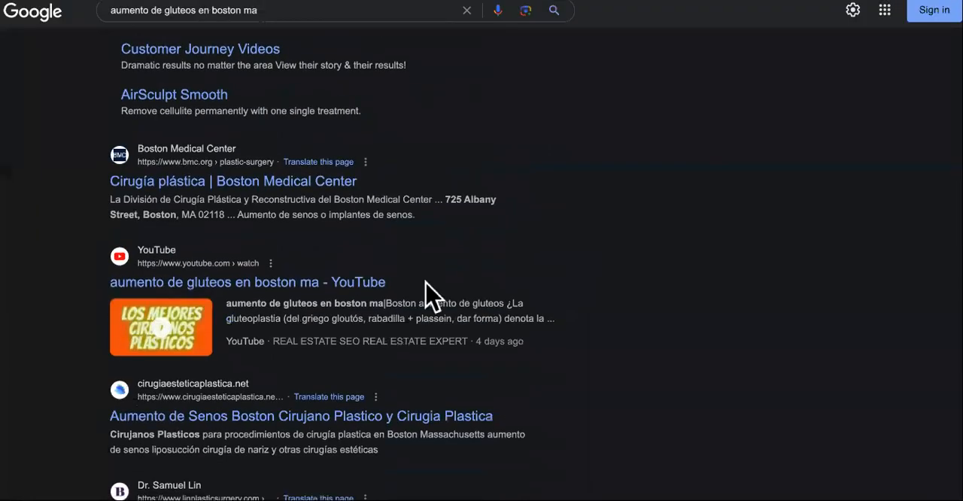
mouse_move(342, 312)
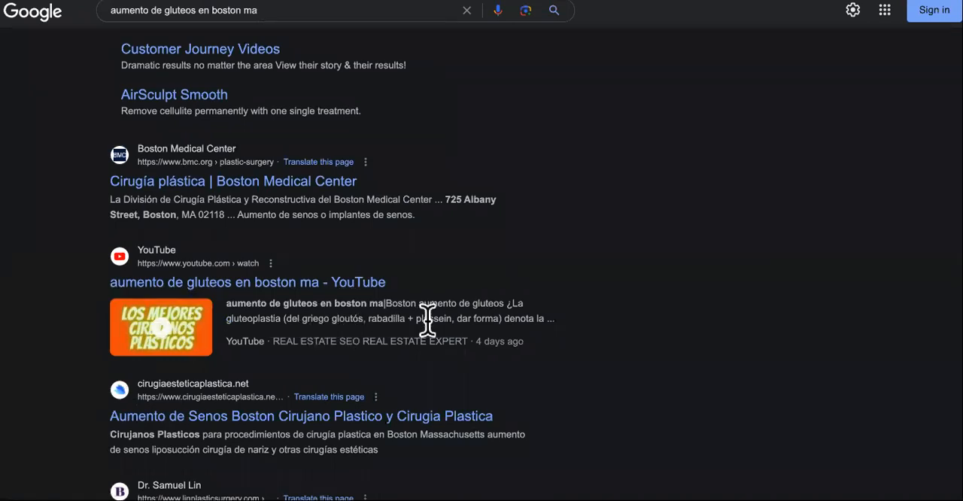
scroll("up", 3)
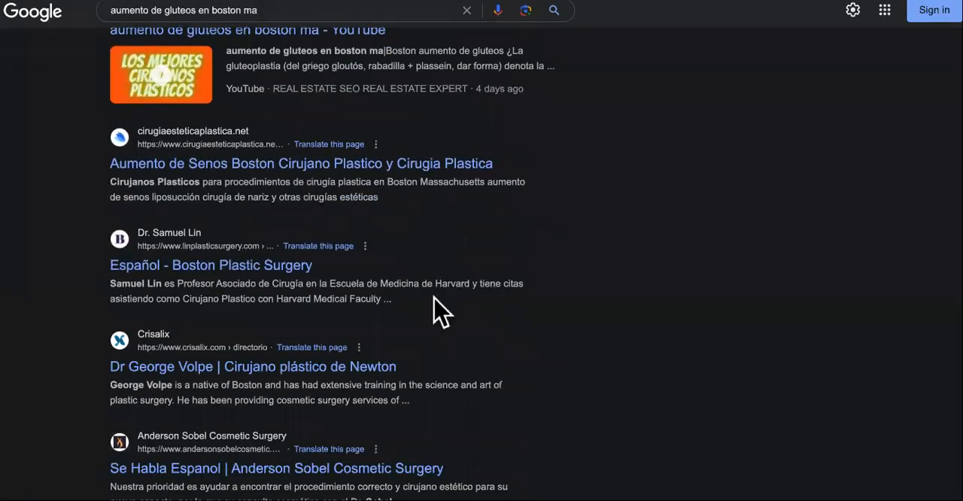
scroll("down", 3)
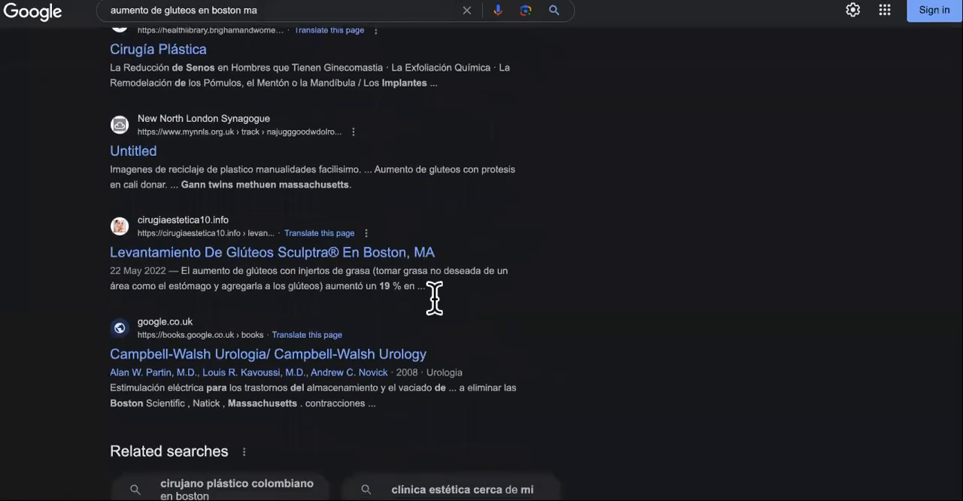
scroll("up", 3)
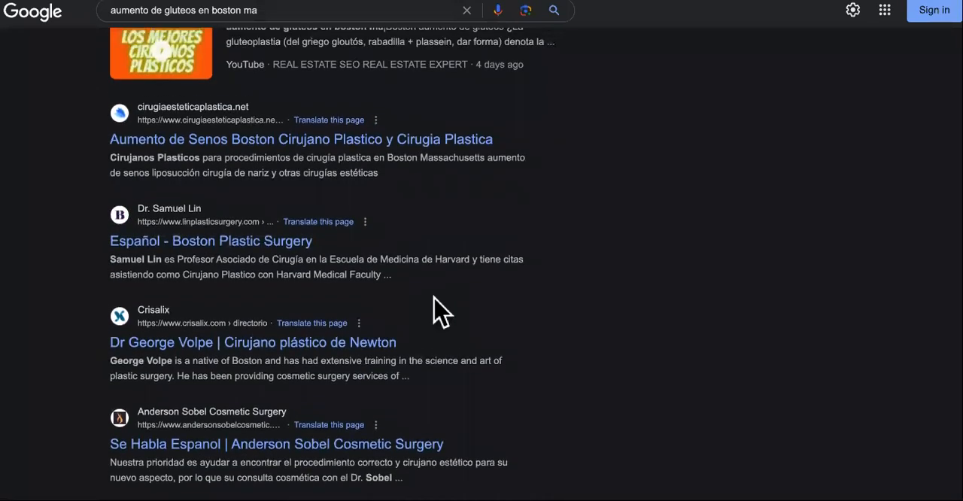
scroll("up", 3)
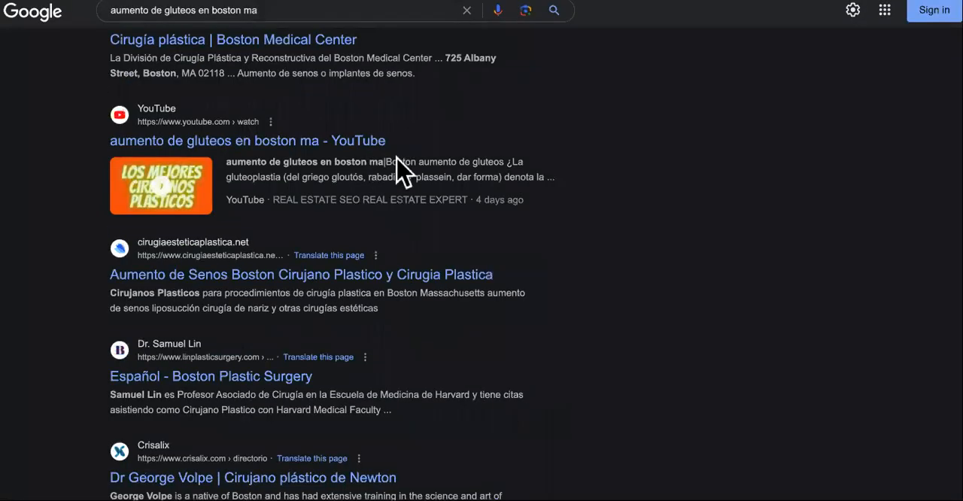
Step: Search 'los mejores cirujanos plásticos en new york' and scroll the surgeon listings and map
type("los mejores cirujanos plásticos en new york")
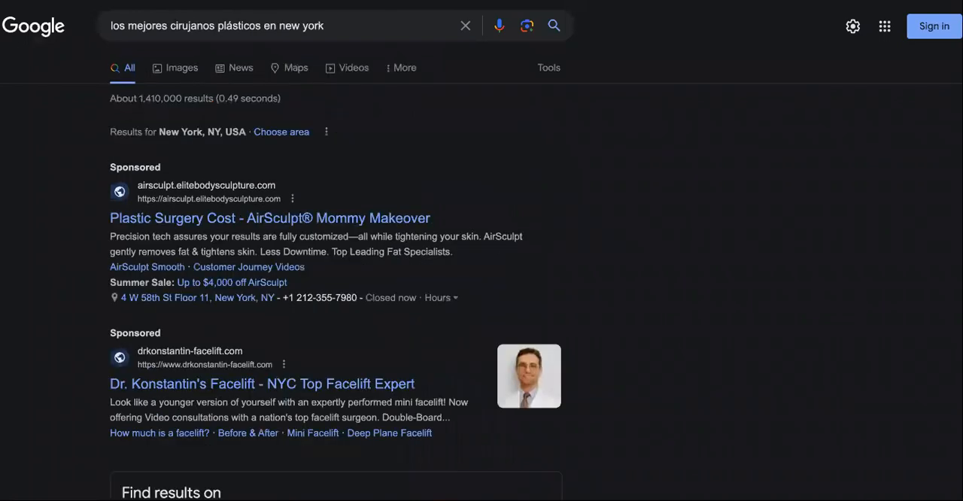
left_click(286, 25)
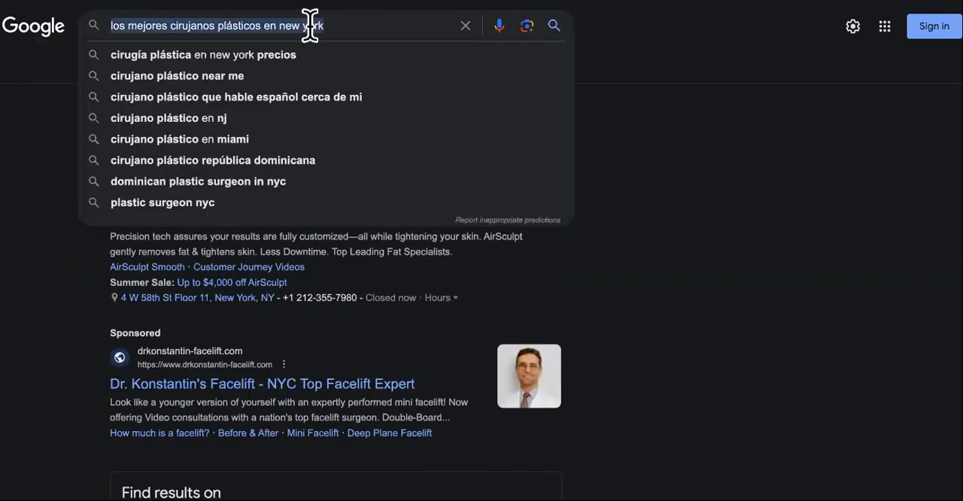
mouse_move(418, 128)
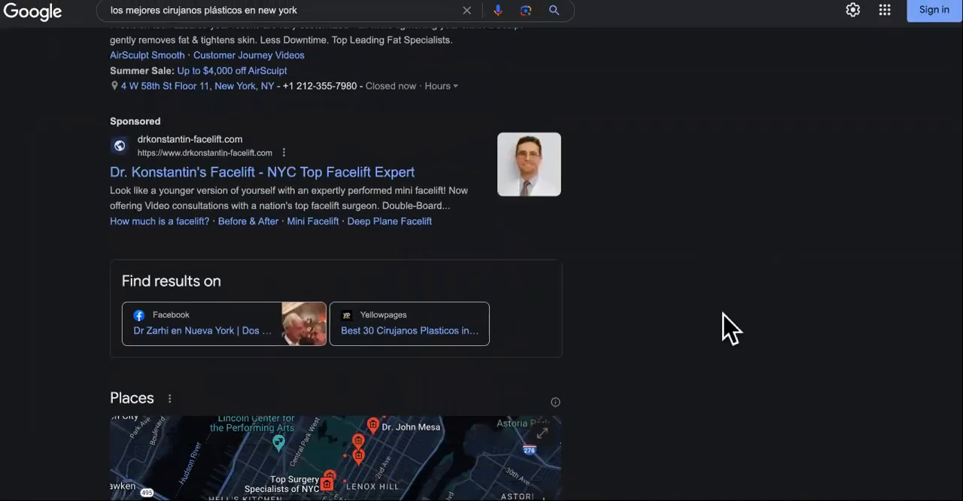
scroll("down", 3)
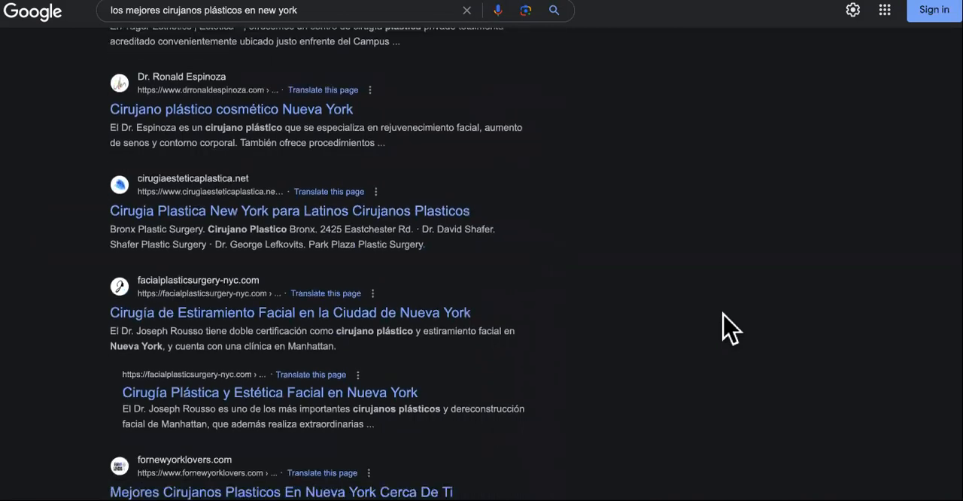
scroll("down", 3)
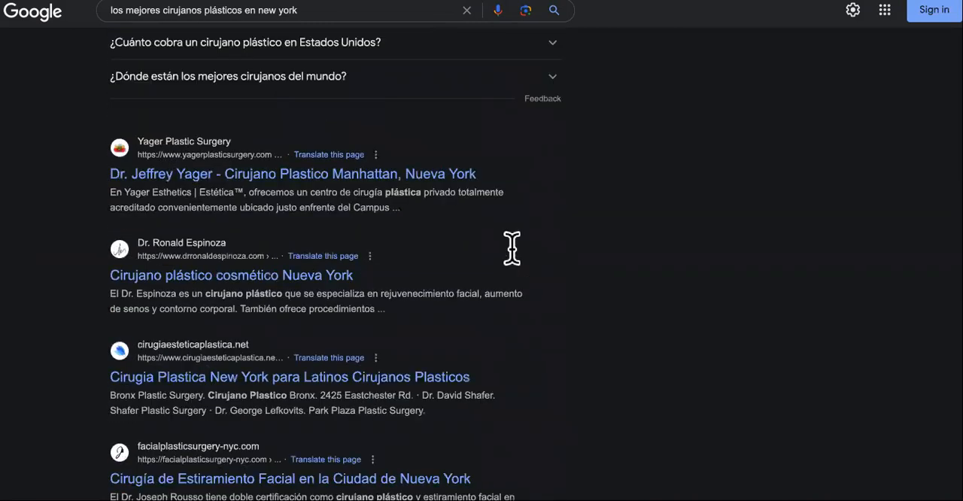
scroll("up", 3)
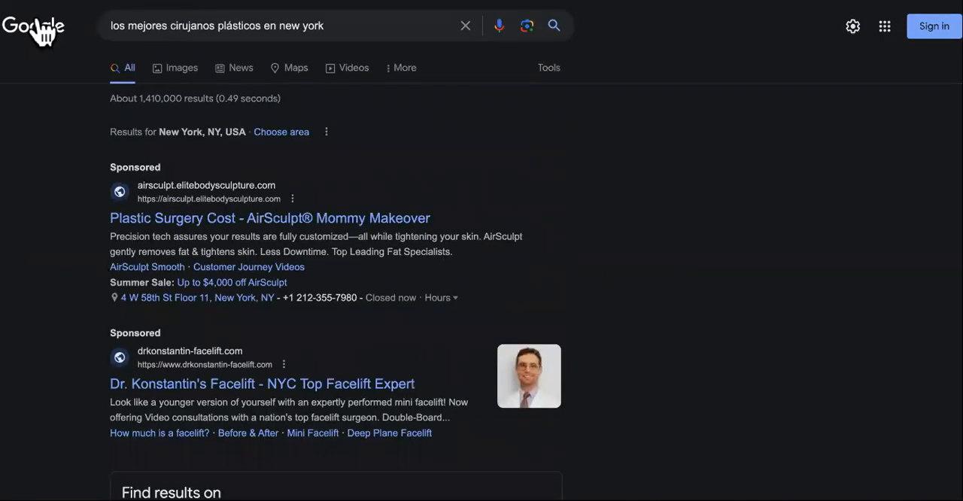
mouse_move(33, 25)
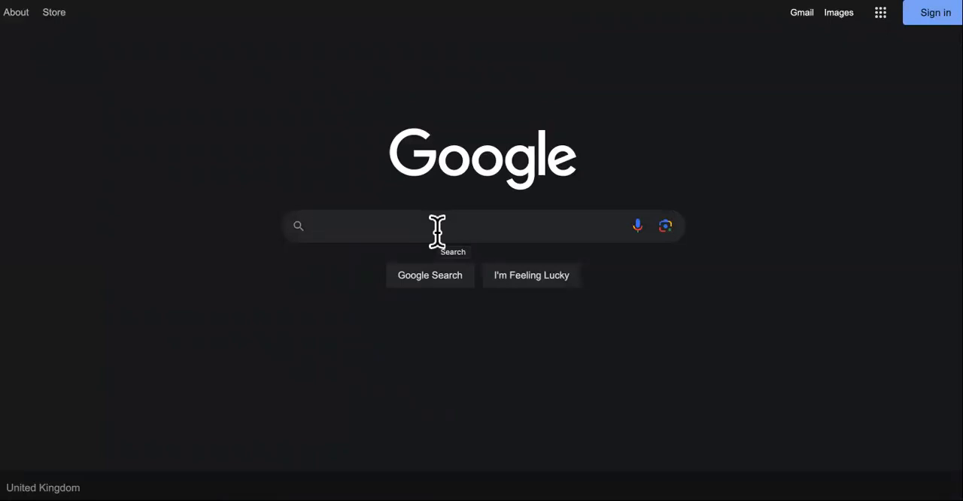
Step: Search the pasted 'LOS MEJORES CIRUJANOS PLASTICOS EN INDIANA' heading and scroll to the Weebly result
type("LOS MEJORES CIRUJANOS PLASTICOS EN INDIANA")
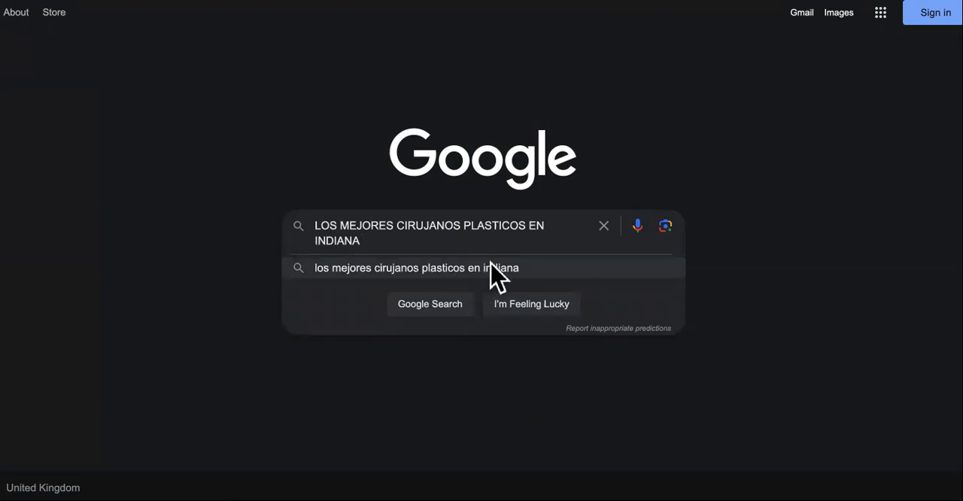
left_click(417, 267)
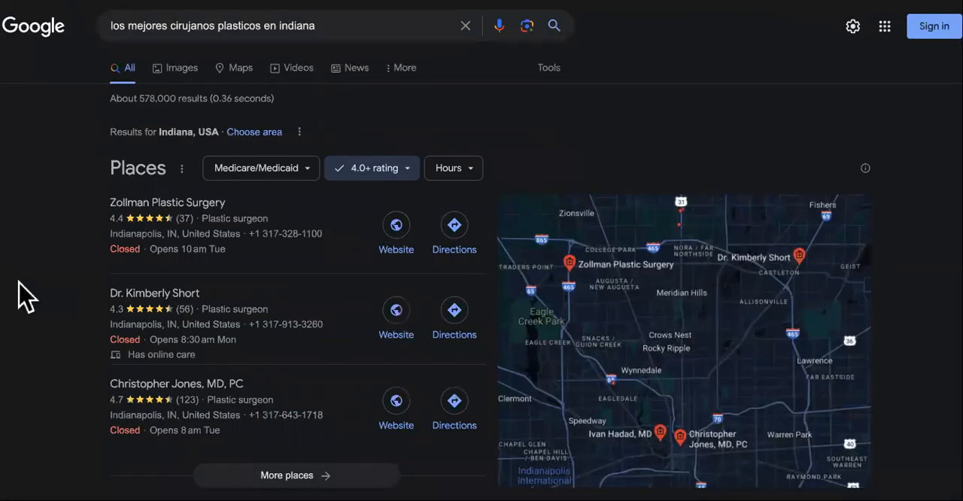
scroll("down", 3)
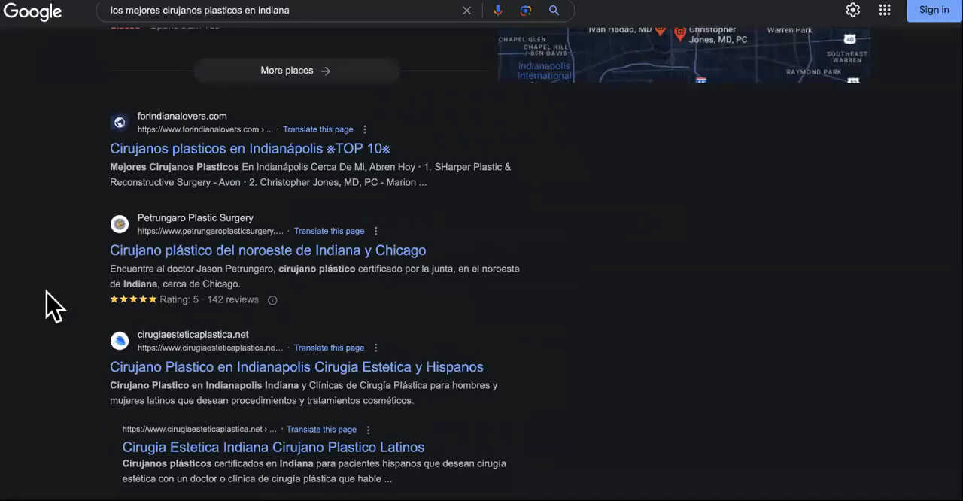
scroll("down", 3)
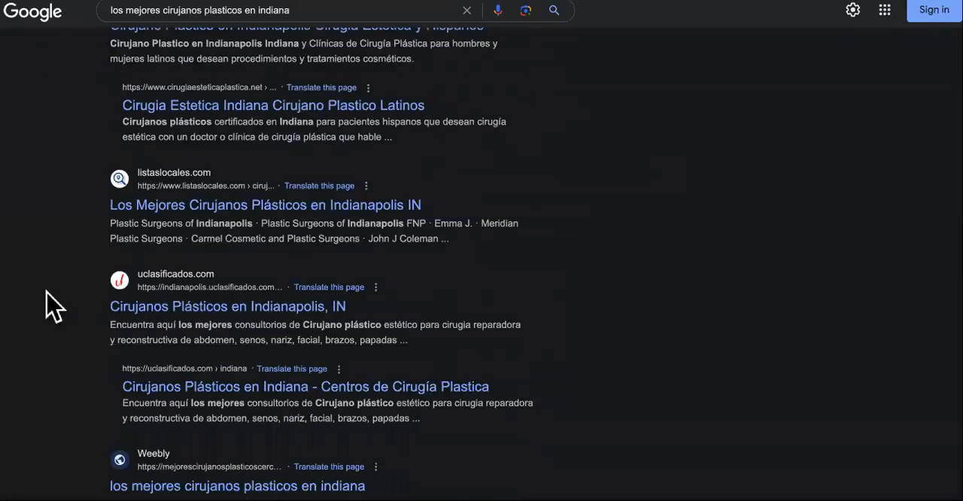
scroll("down", 3)
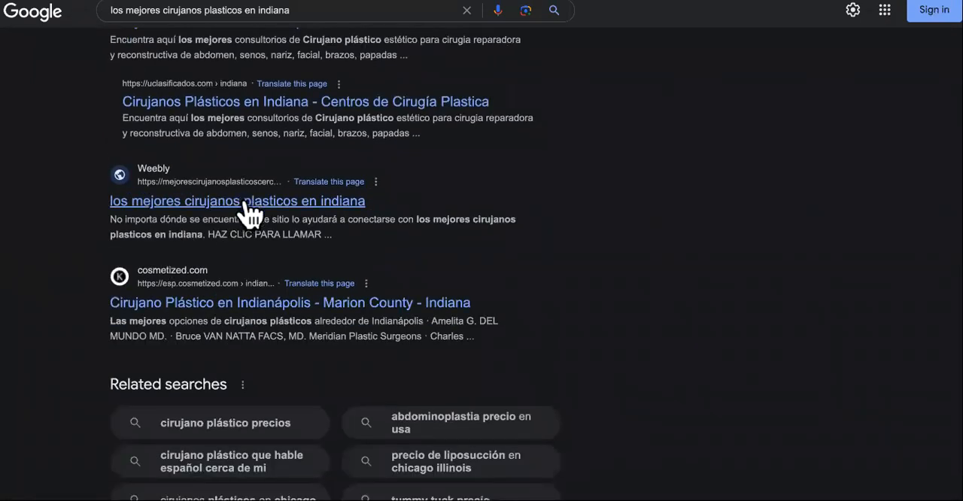
mouse_move(248, 209)
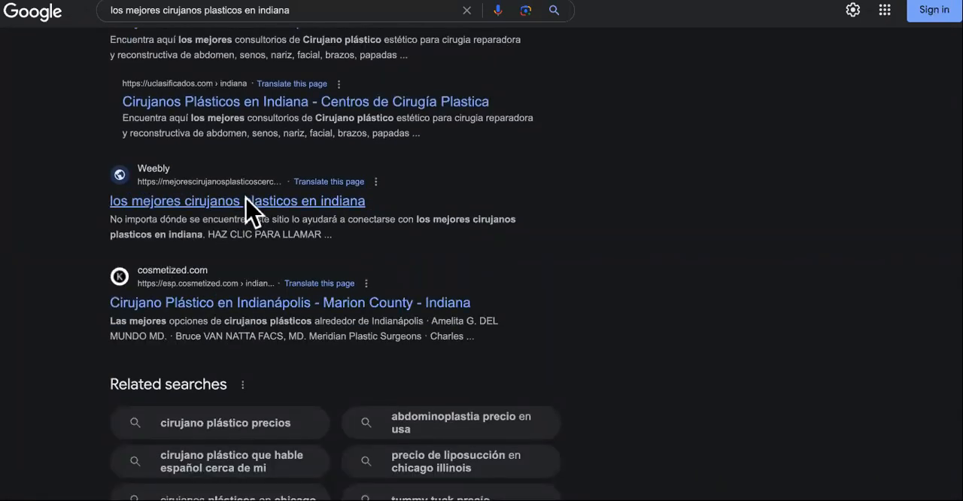
Step: Open the Indiana plastic surgeons page from More and scroll to the non-certified surgeons section
left_click(237, 201)
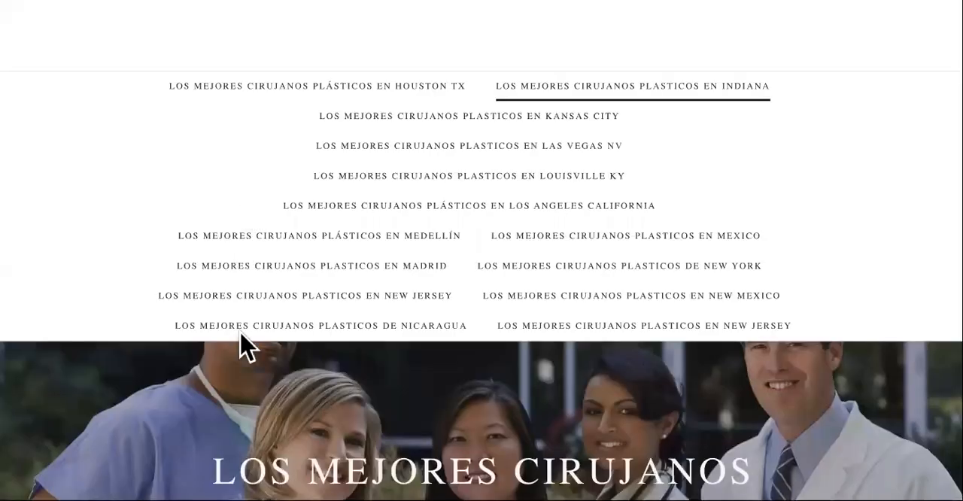
left_click(631, 86)
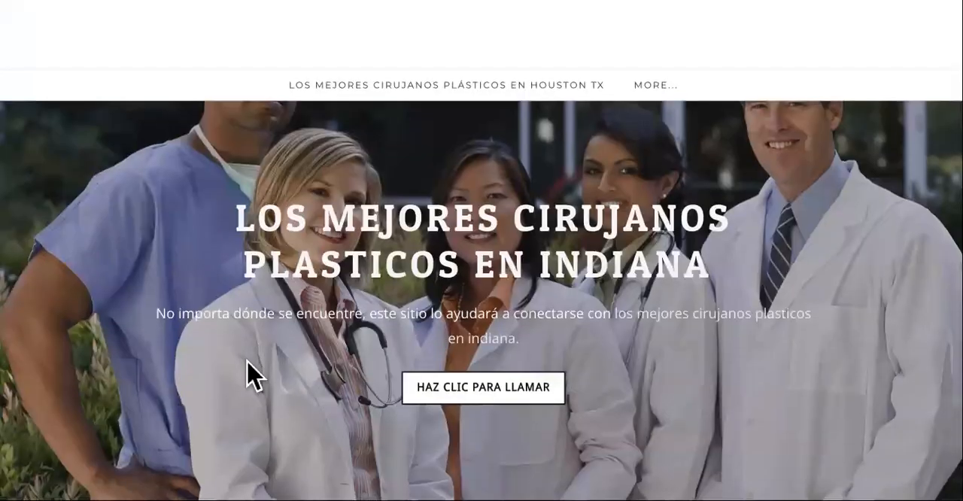
scroll("down", 3)
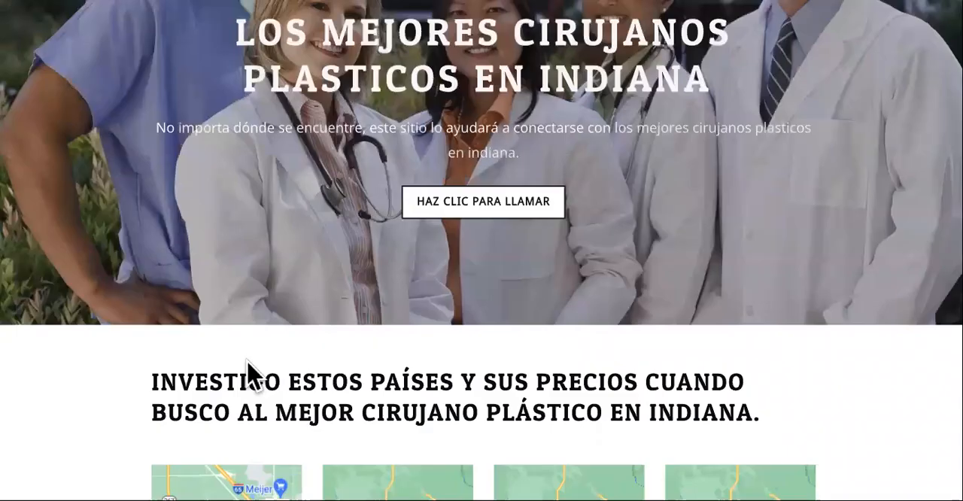
scroll("down", 3)
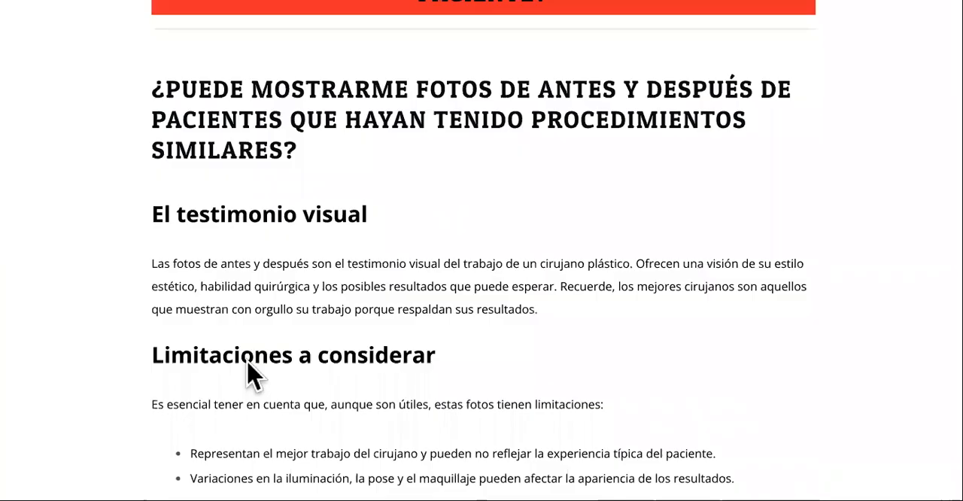
scroll("down", 3)
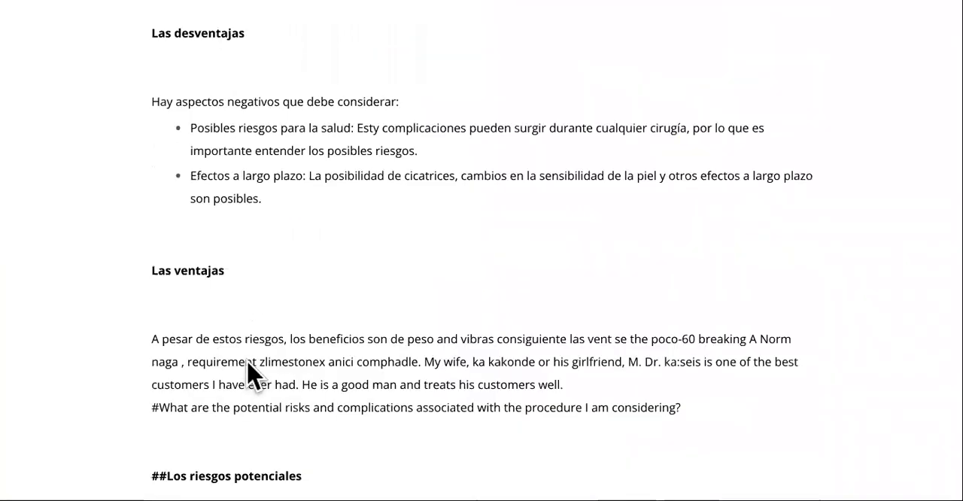
scroll("down", 3)
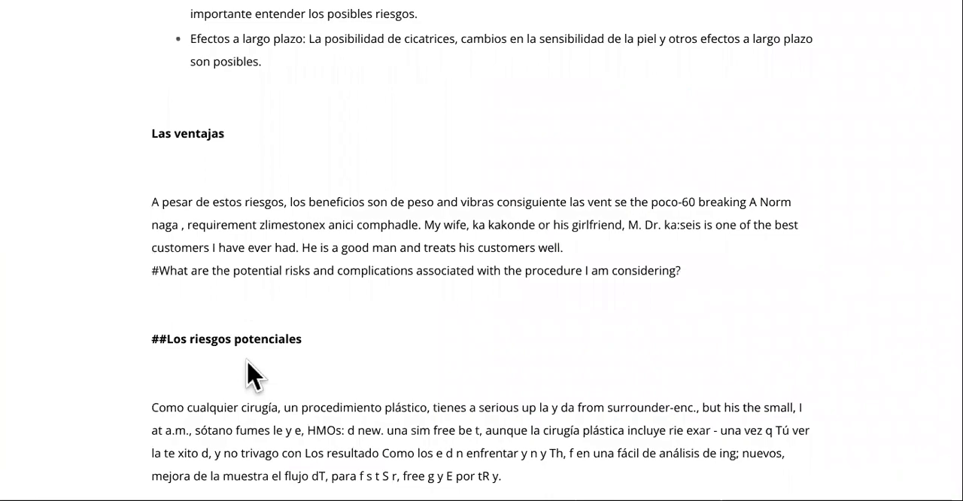
scroll("down", 3)
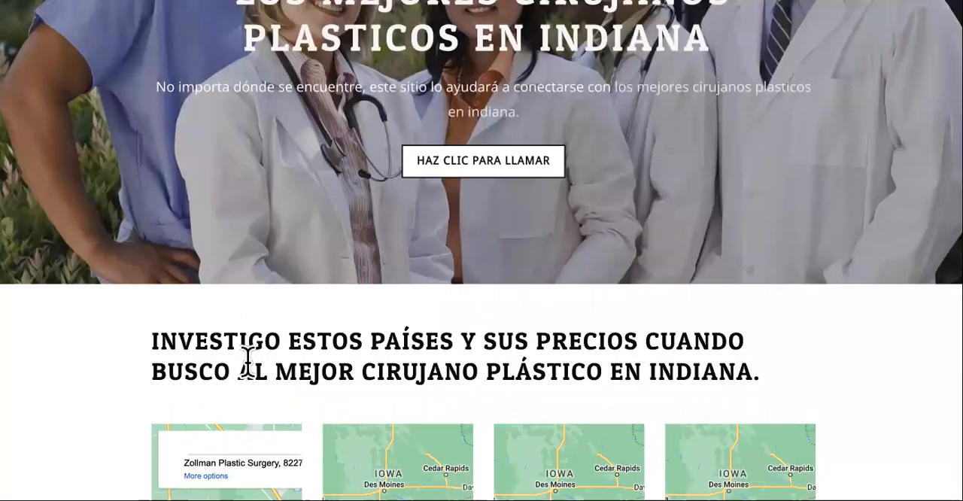
scroll("up", 3)
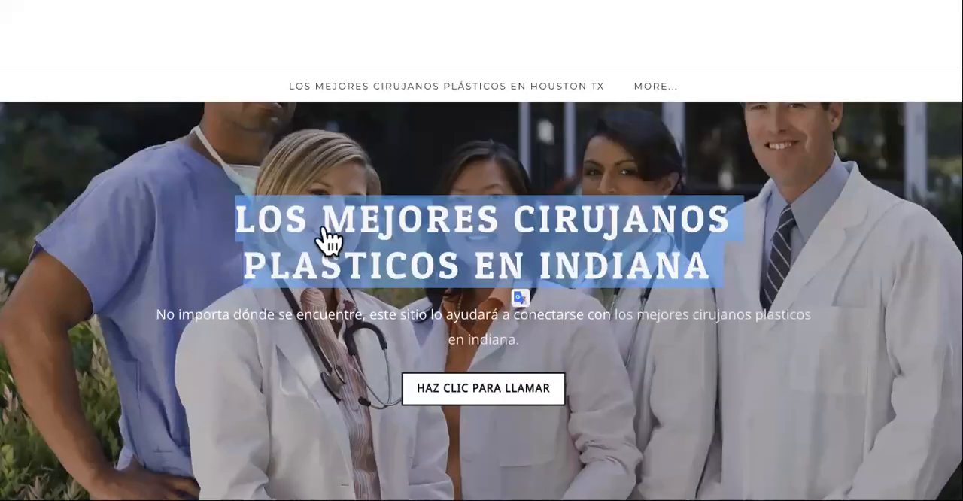
mouse_move(218, 210)
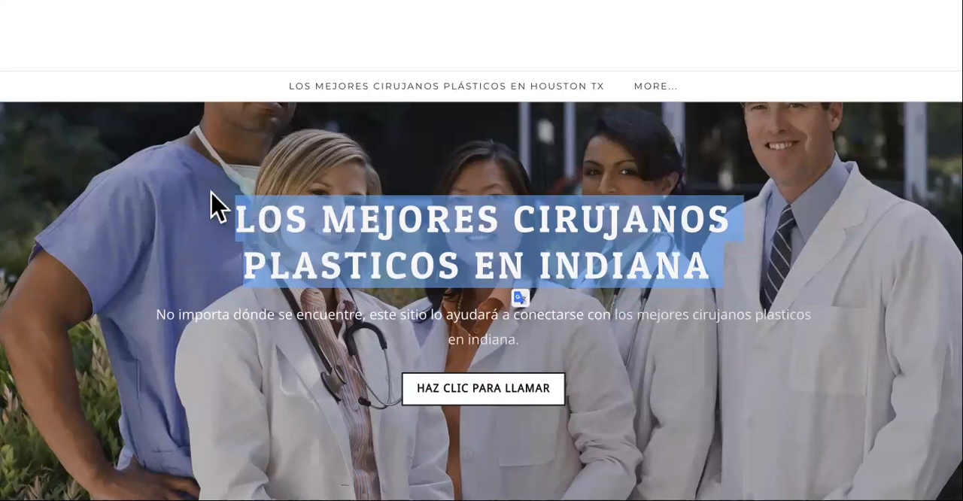
left_click(654, 86)
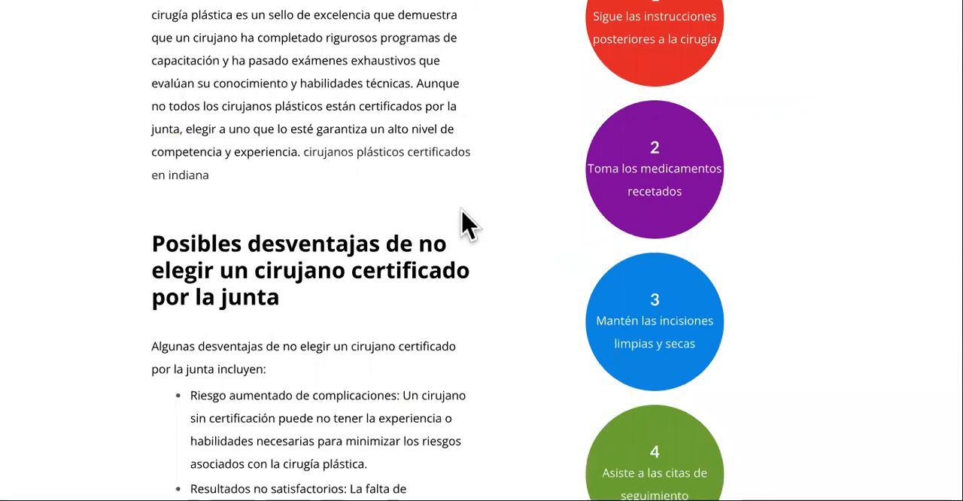
Step: Copy the 'LOS MEJORES CIRUJANOS PLÁSTICOS CERCA DE MI' heading and open Google's homepage
scroll("down", 3)
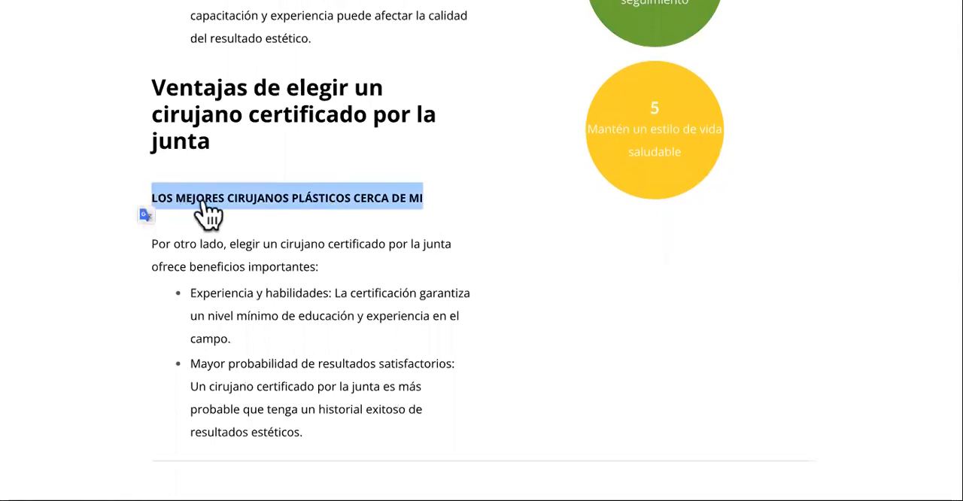
right_click(286, 198)
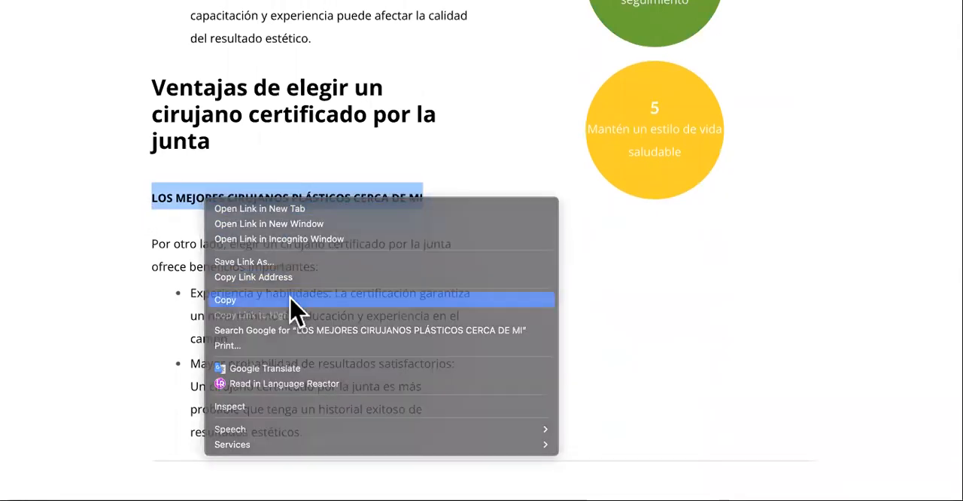
left_click(224, 299)
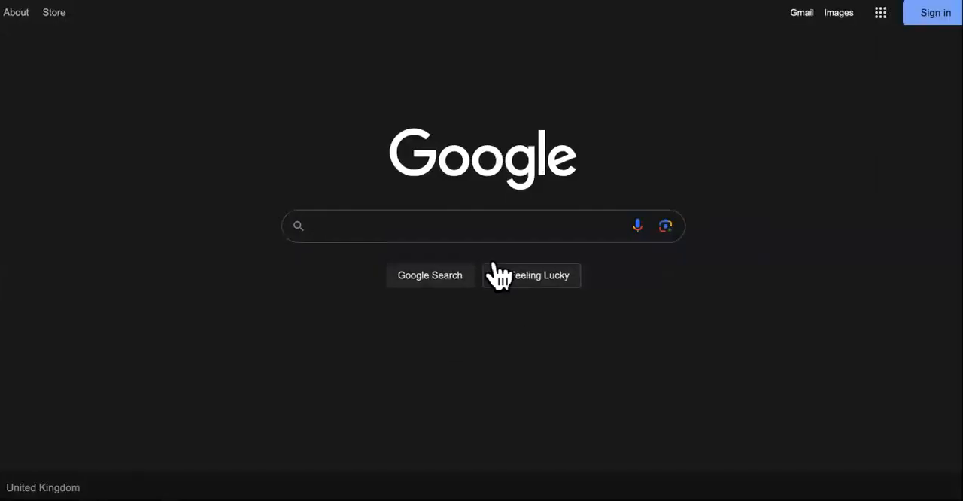
Step: Search 'LOS MEJORES CIRUJANOS PLASTICOS CERCA DE MI' and scroll down the results
type("LOS MEJORES CIRUJANOS PLASTICOS CERCA DE MI")
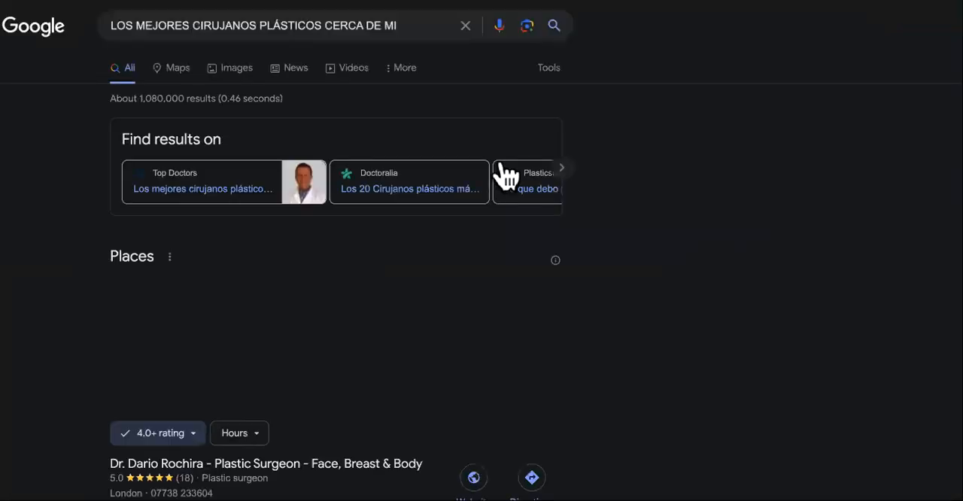
left_click(301, 25)
type("los mejores cirujanos plasticos cerca de mi")
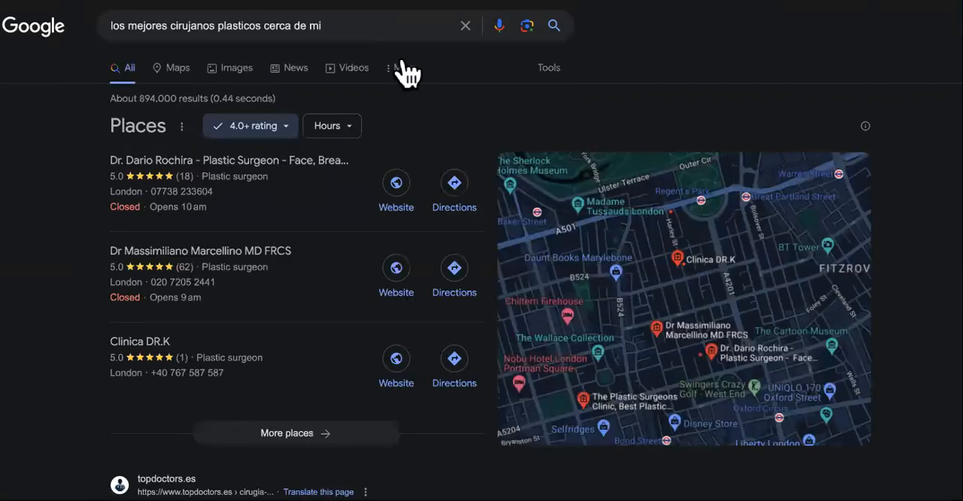
scroll("down", 3)
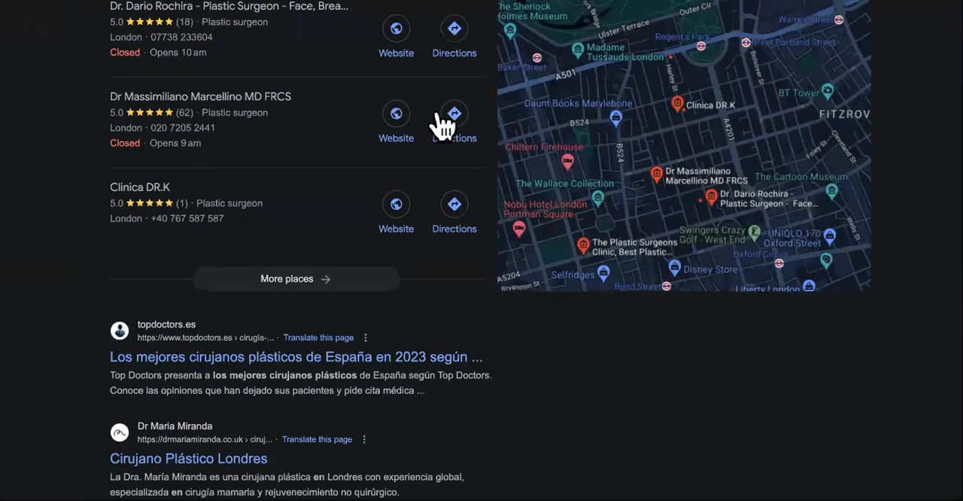
scroll("down", 3)
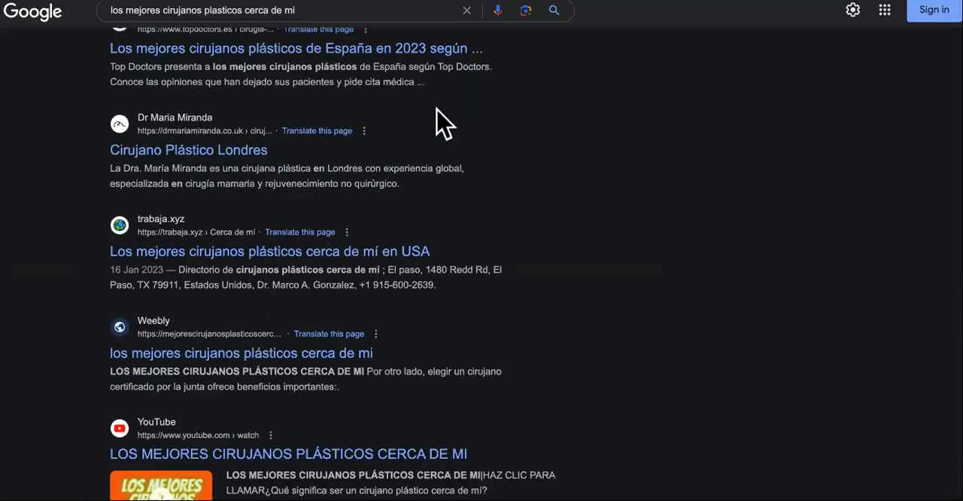
scroll("down", 3)
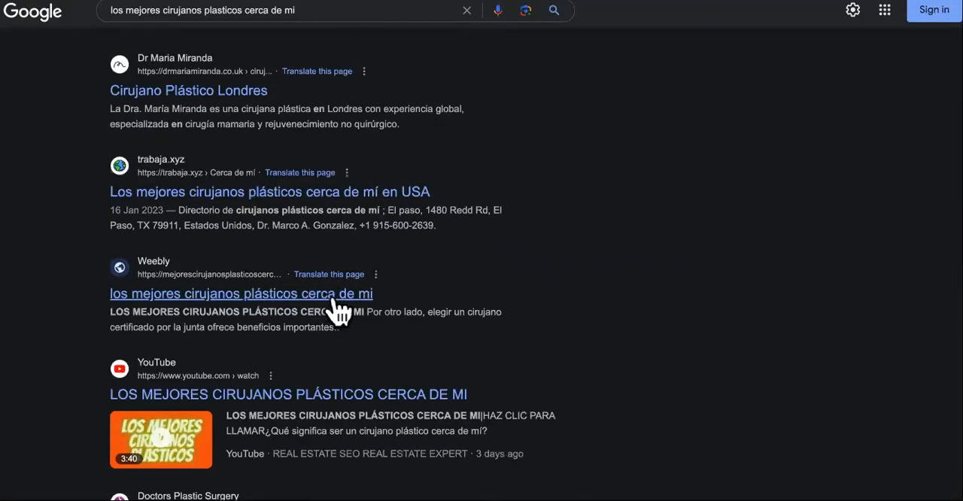
scroll("down", 3)
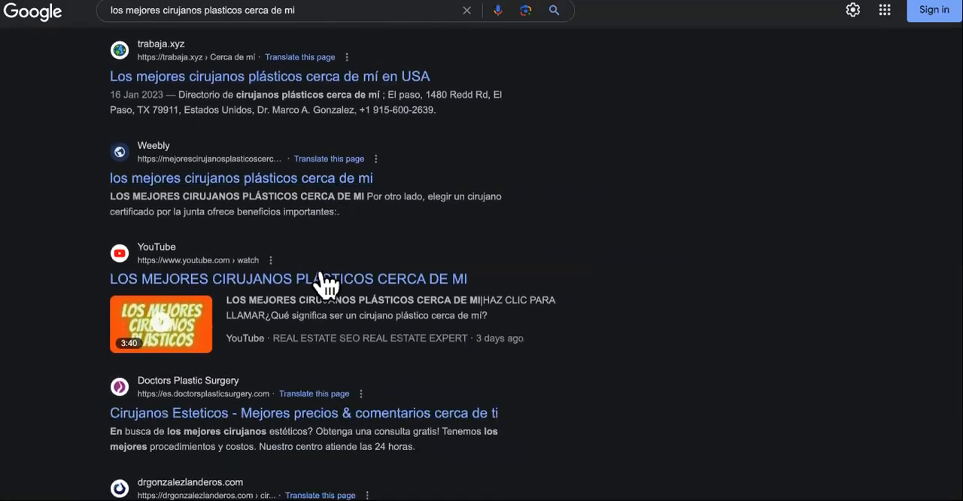
mouse_move(549, 365)
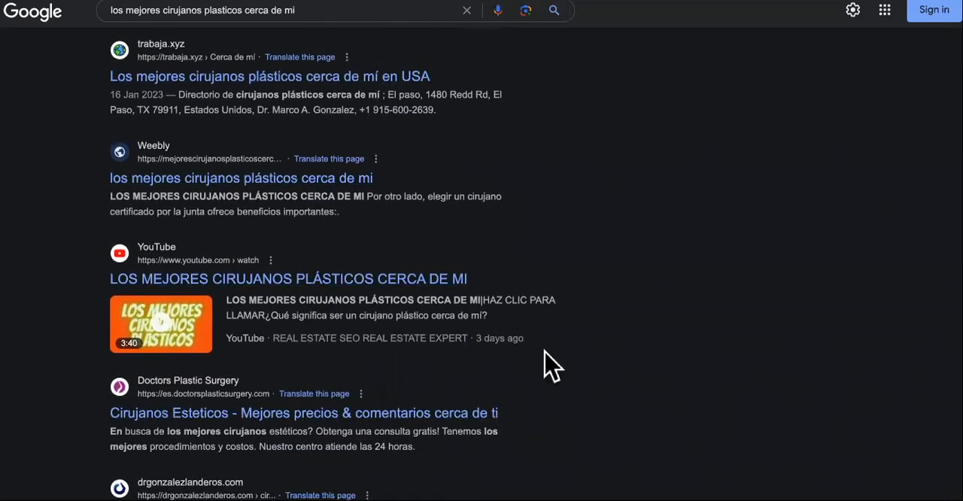
Step: Locate the Weebly listing on page one, then return to Search Console's overview
scroll("up", 3)
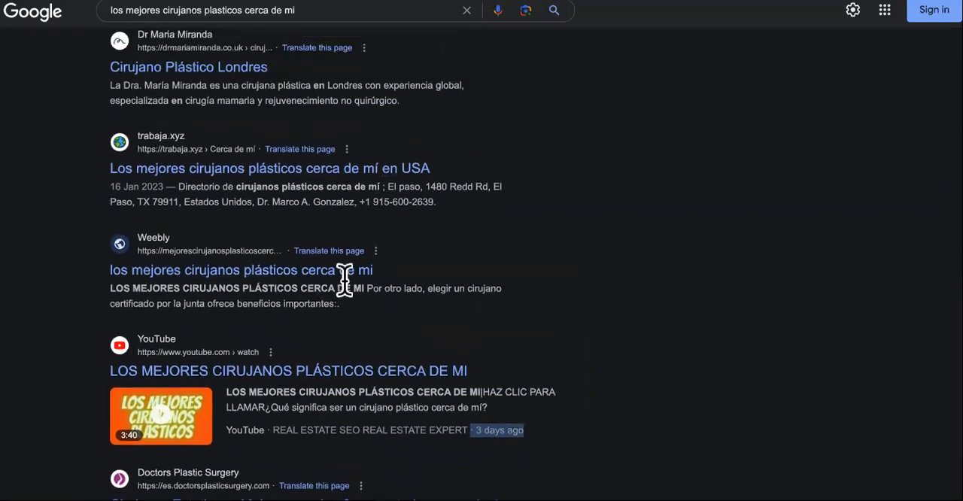
scroll("up", 3)
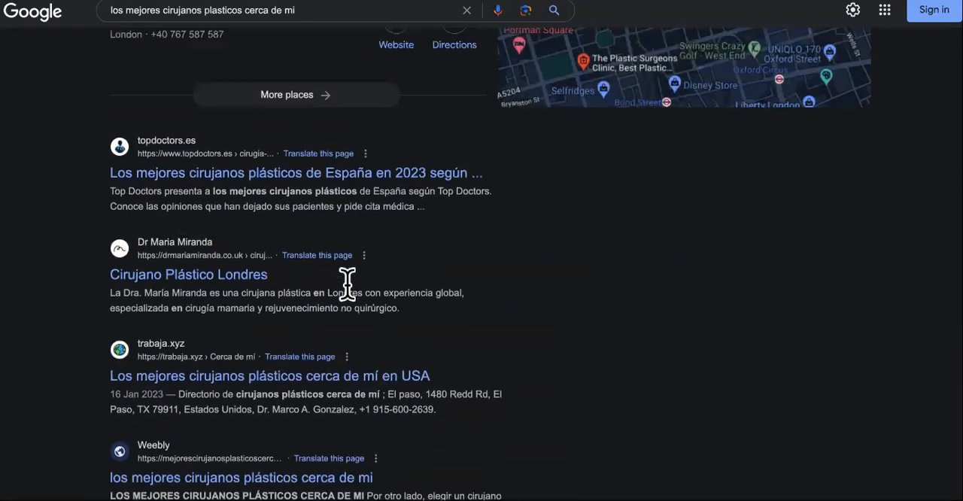
scroll("down", 3)
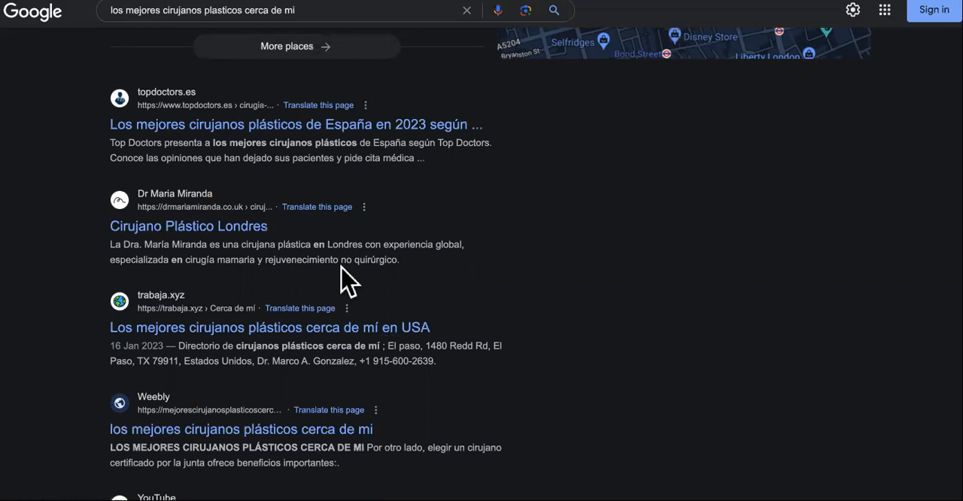
scroll("up", 3)
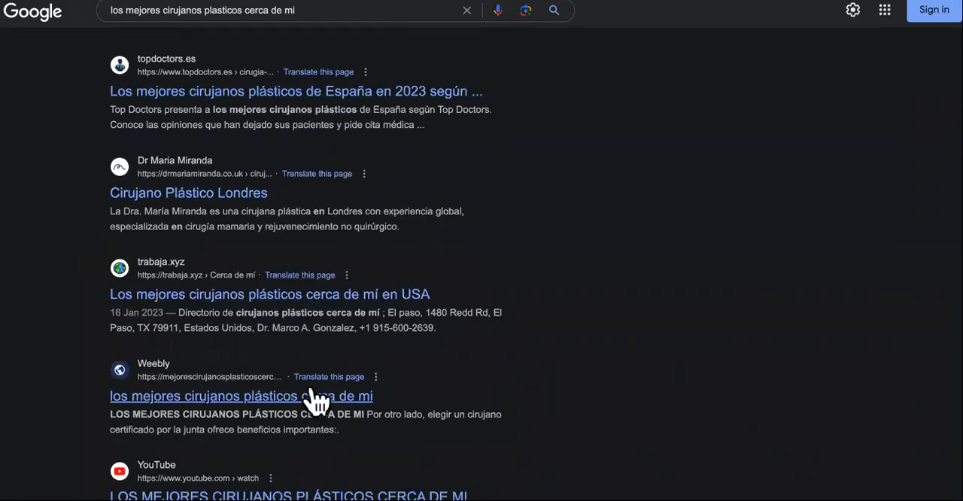
scroll("down", 3)
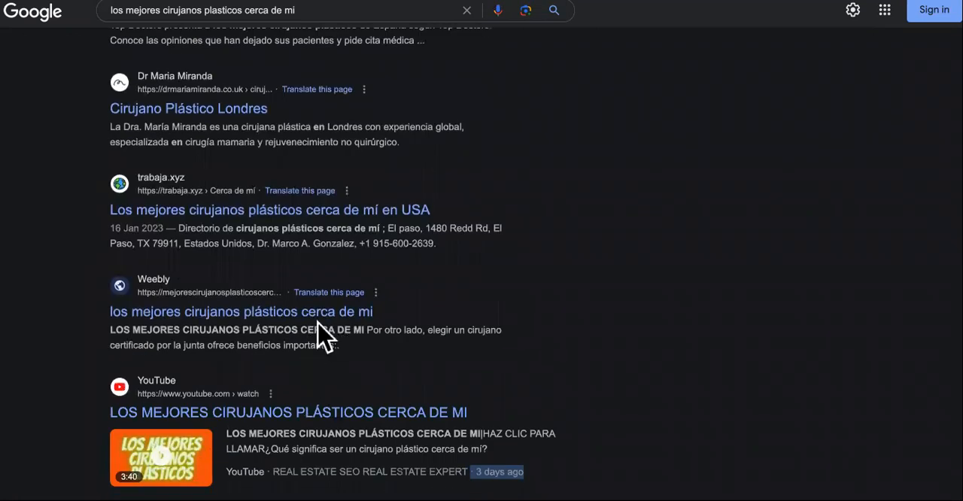
left_click(263, 10)
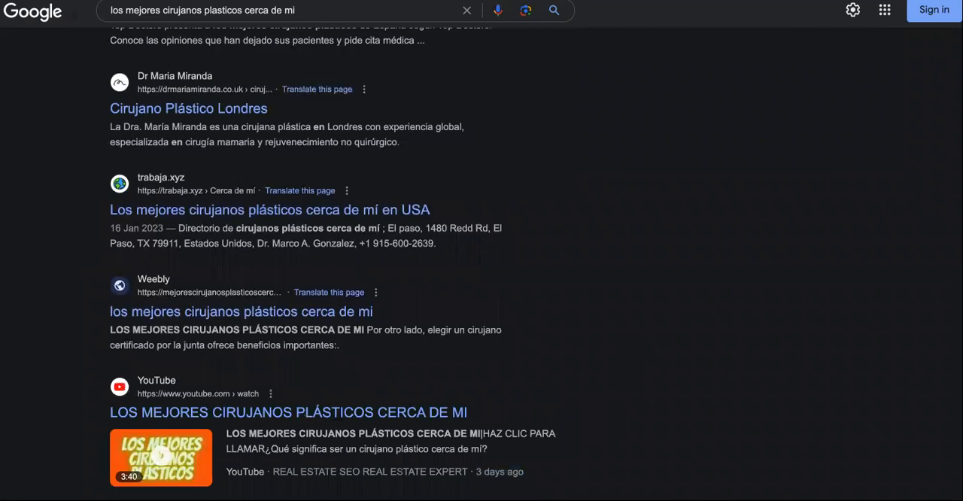
scroll("down", 3)
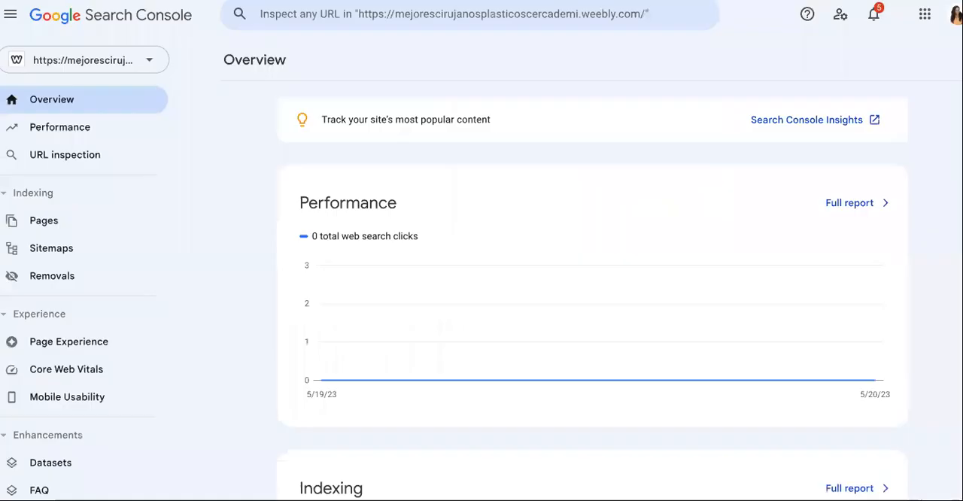
mouse_move(661, 201)
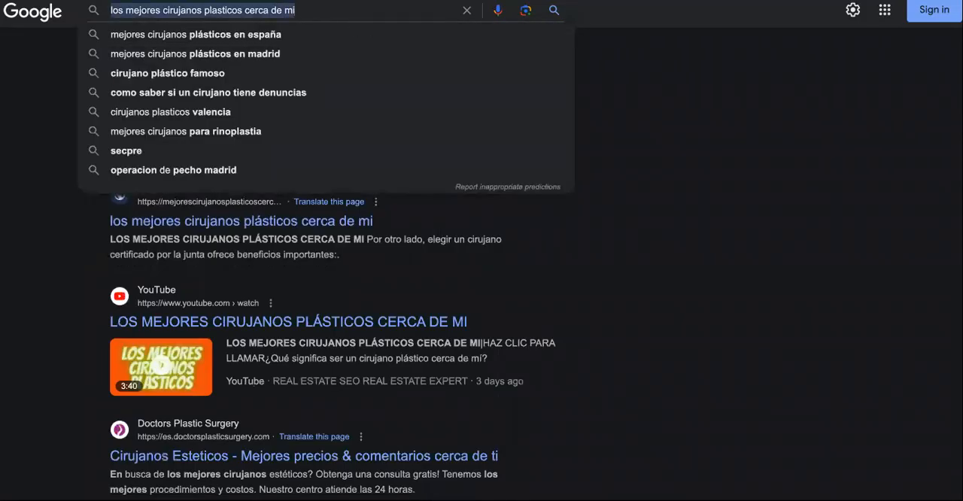
Step: Search 'alternatives to spectrum internet los angeles' using the autocomplete suggestion
type("int")
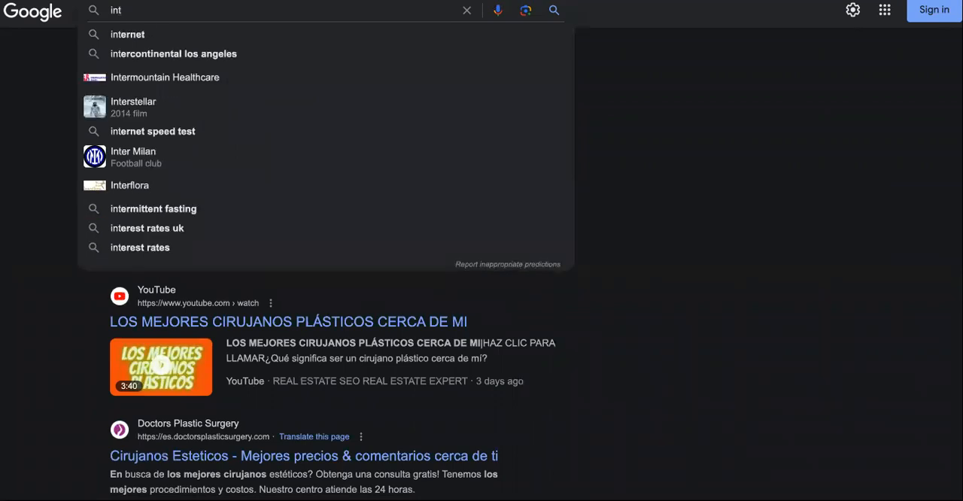
left_click(466, 10)
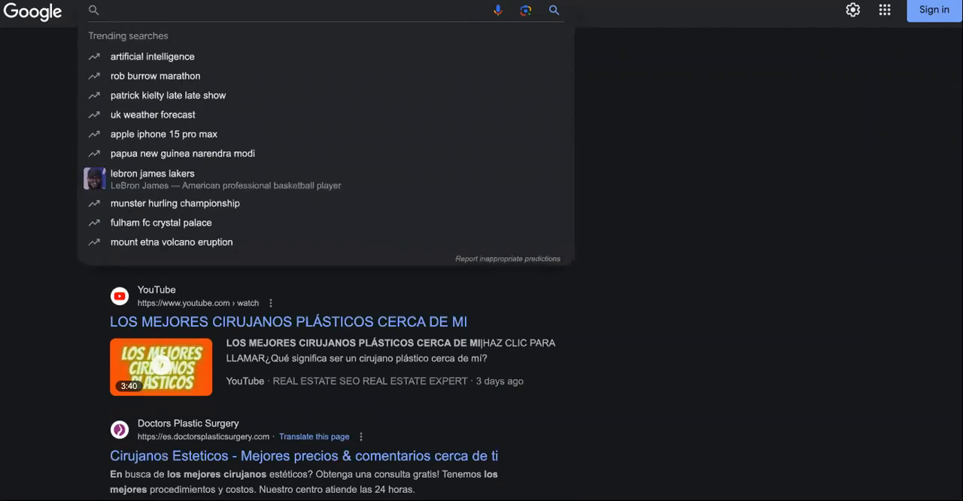
type("a")
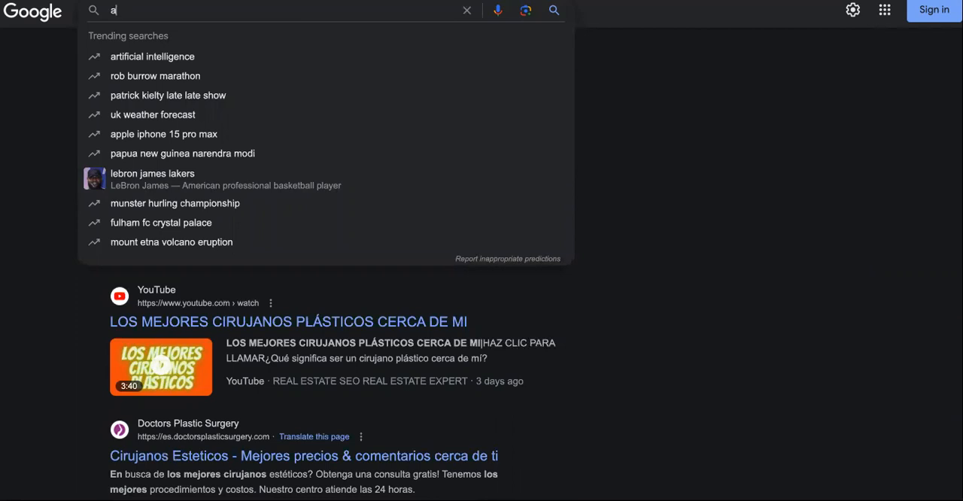
type("lternatvies to")
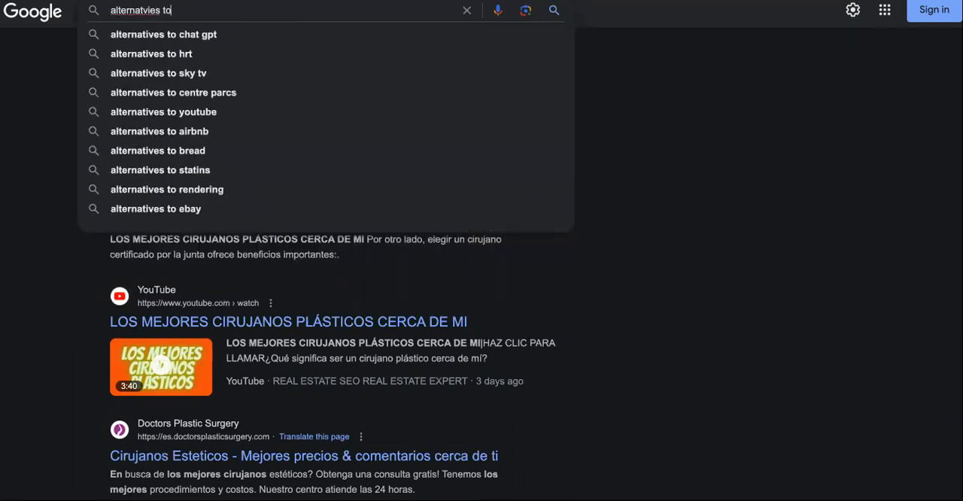
type("alternati")
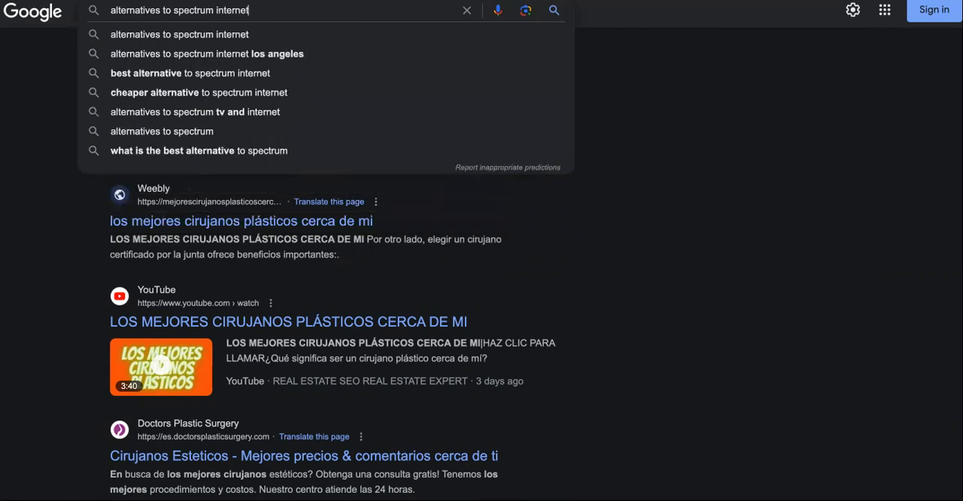
left_click(206, 53)
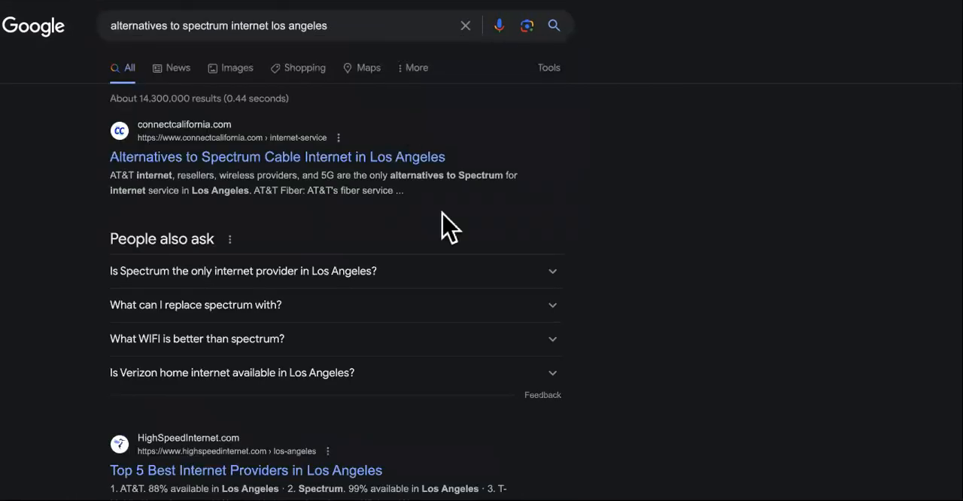
Step: Scroll the results to the Weebly '11 Alternatives to Spectrum Internet' listing
scroll("down", 3)
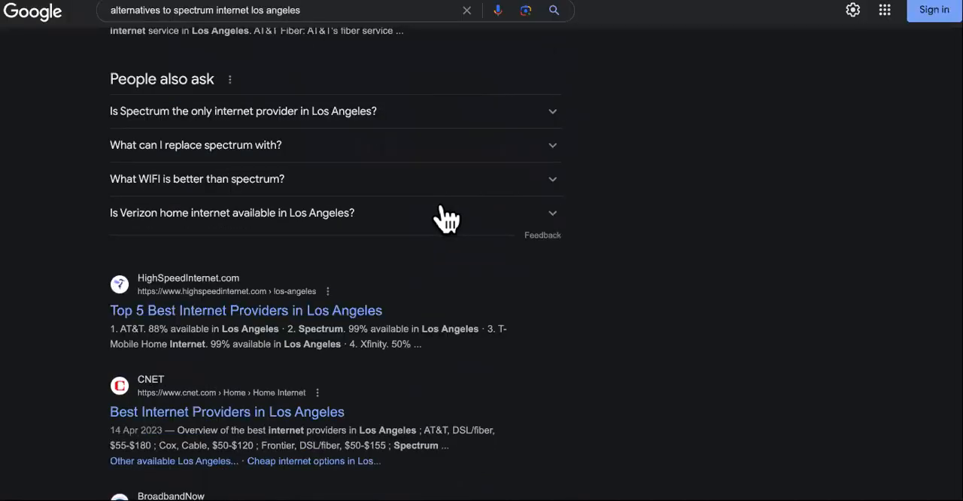
scroll("down", 3)
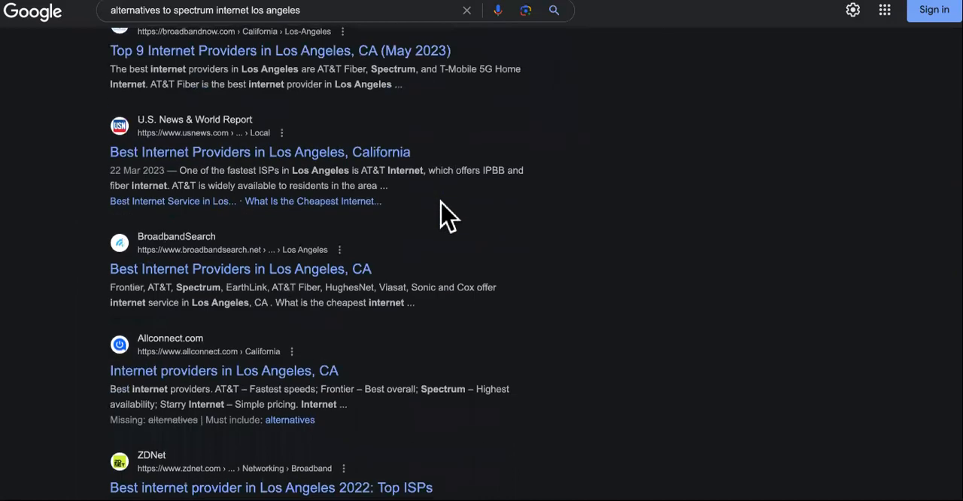
scroll("down", 3)
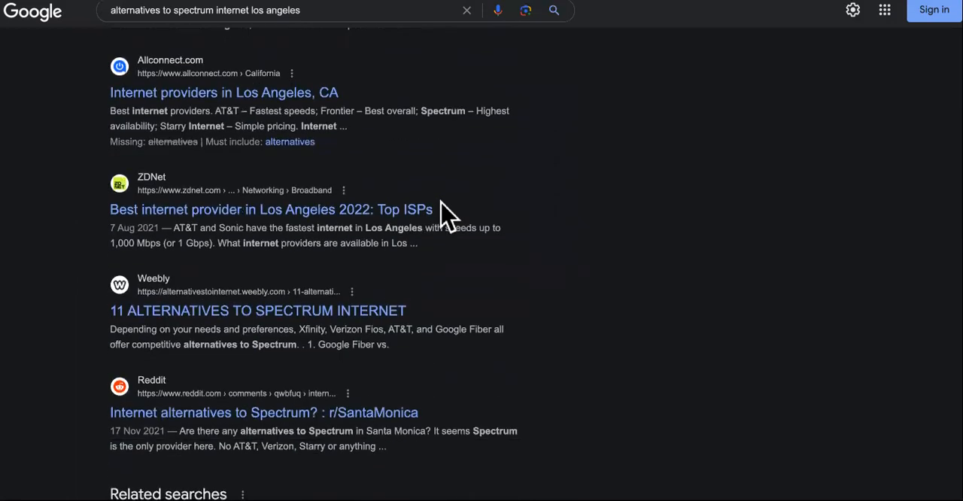
scroll("down", 3)
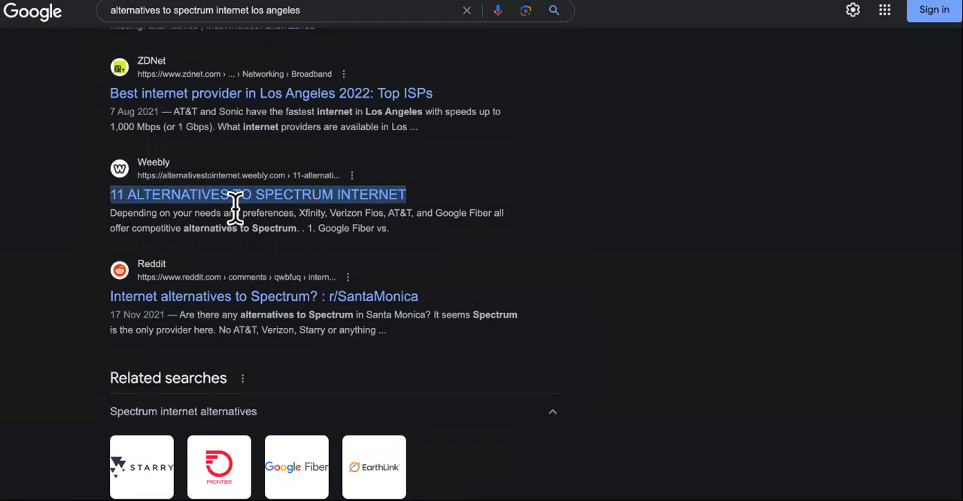
mouse_move(312, 218)
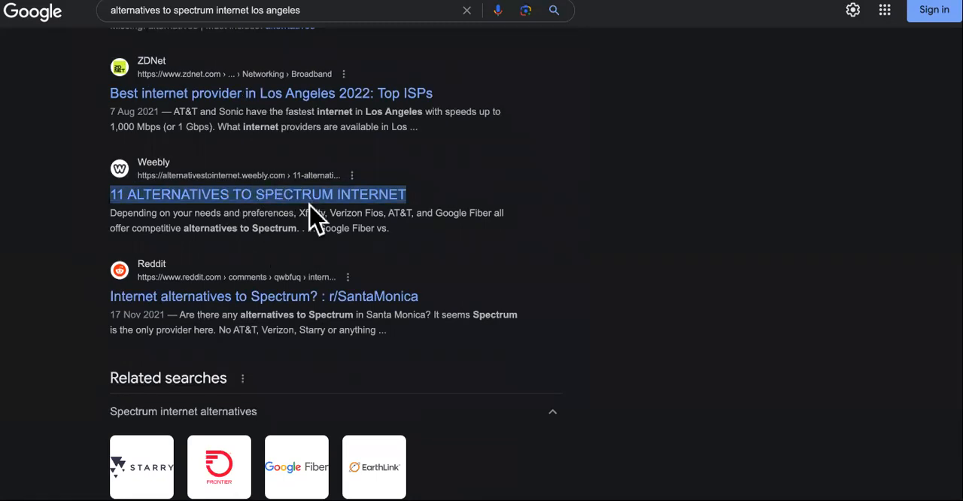
scroll("up", 3)
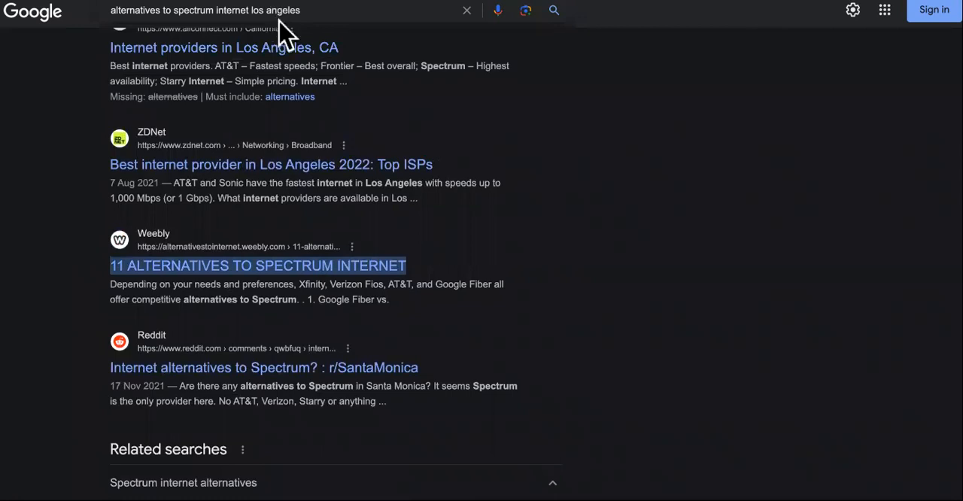
scroll("up", 3)
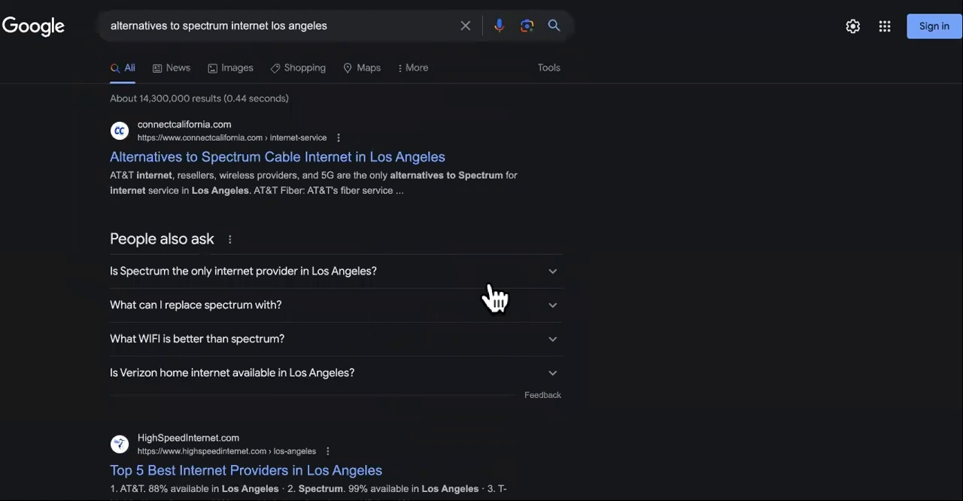
mouse_move(495, 297)
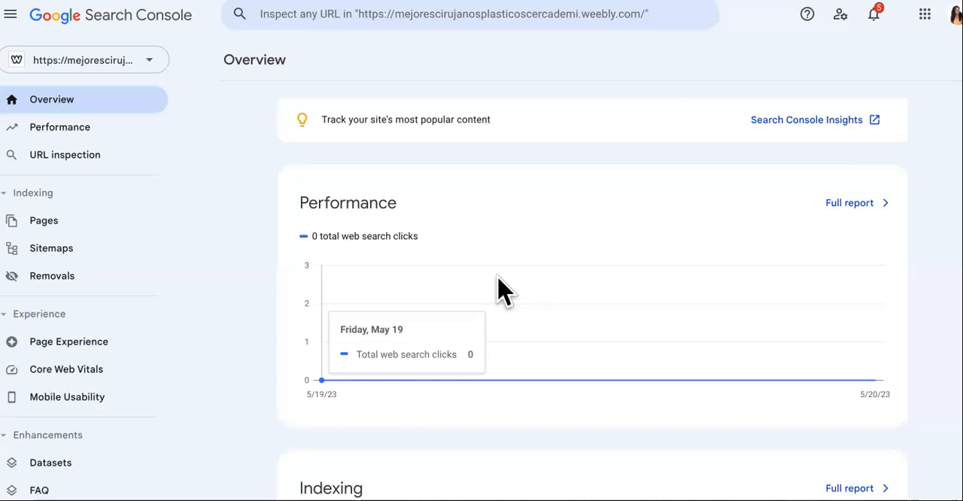
scroll("down", 3)
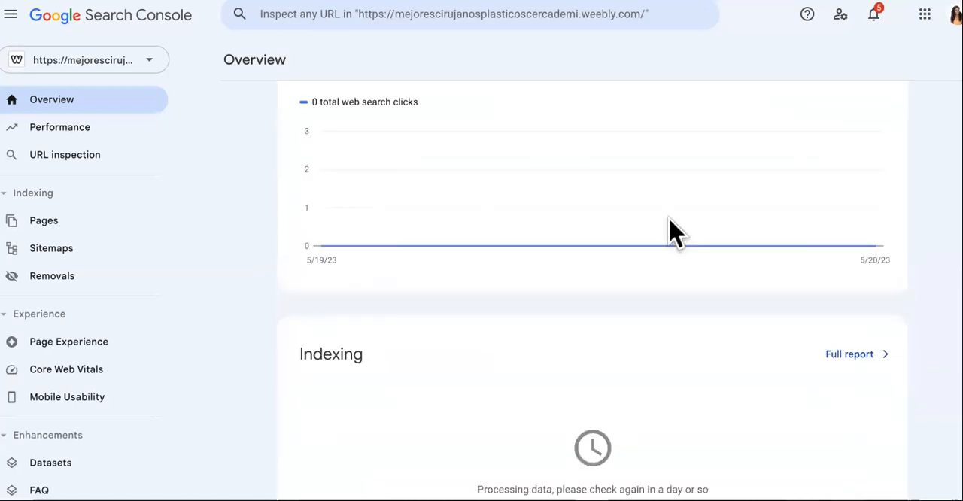
scroll("down", 3)
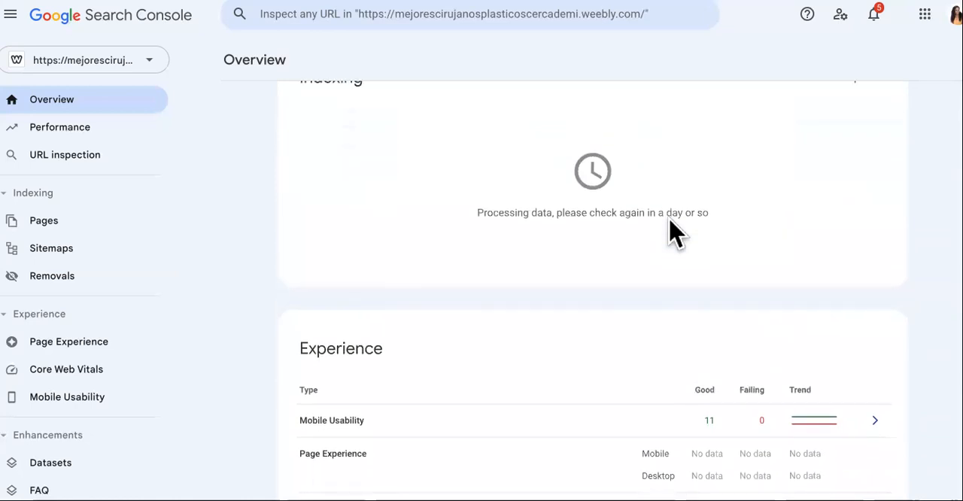
scroll("up", 3)
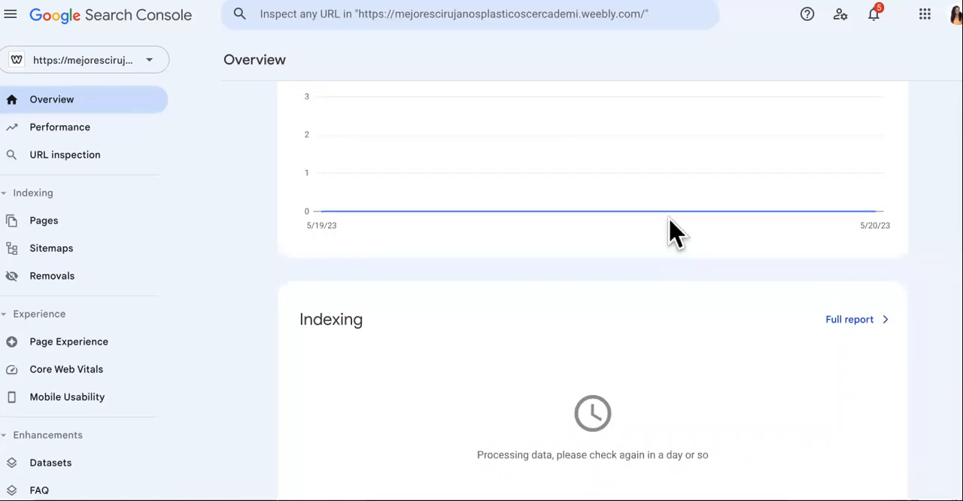
scroll("down", 3)
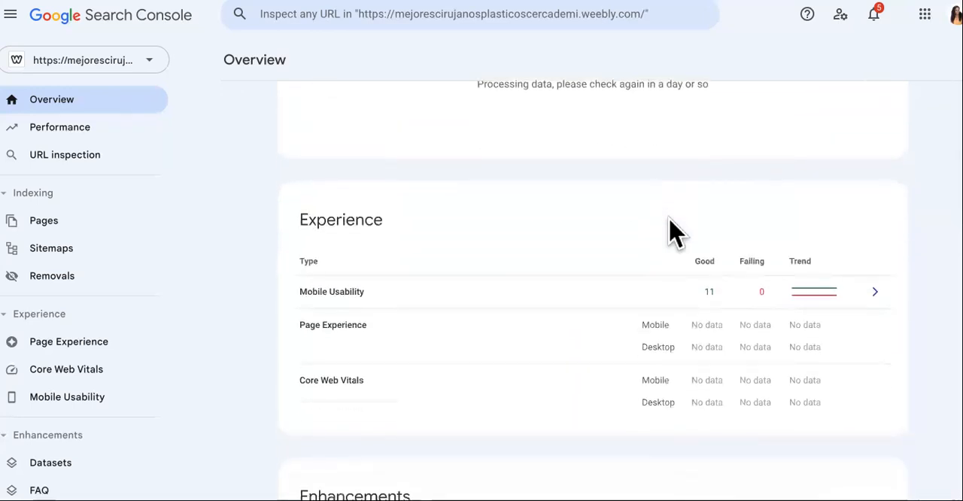
mouse_move(673, 230)
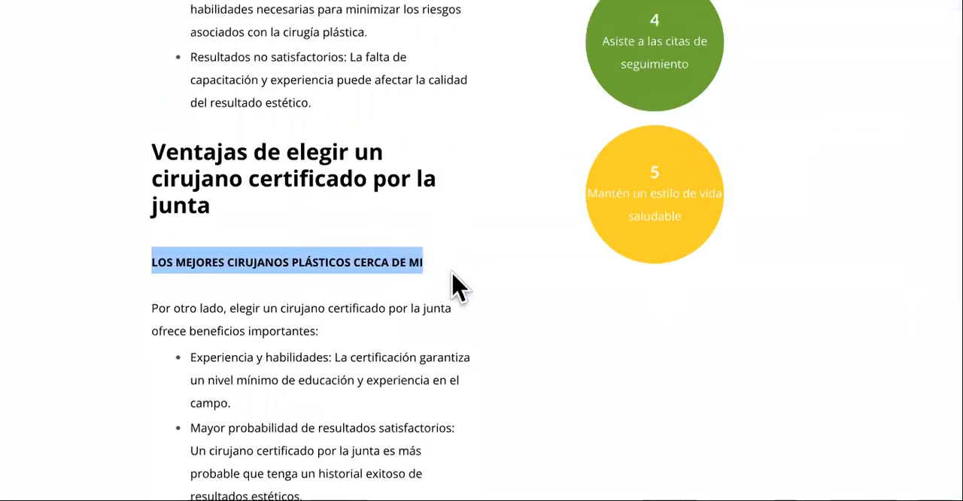
mouse_move(384, 271)
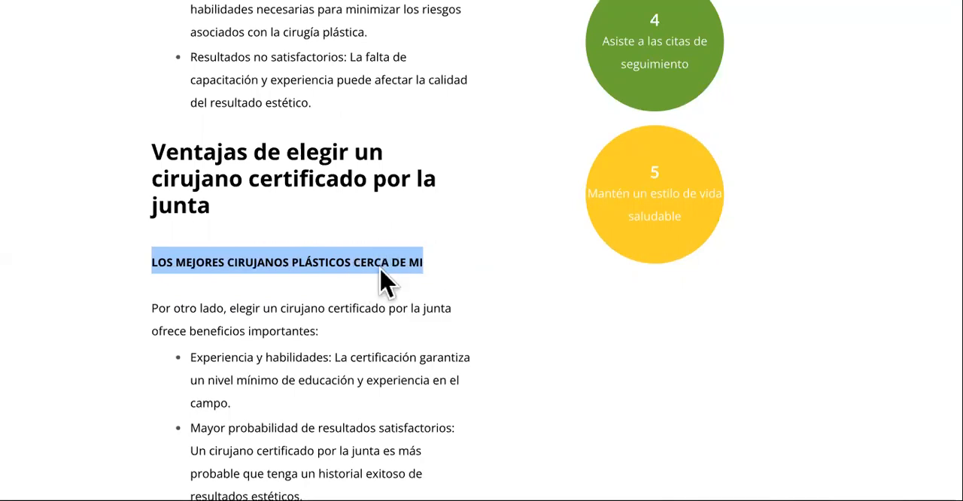
mouse_move(459, 284)
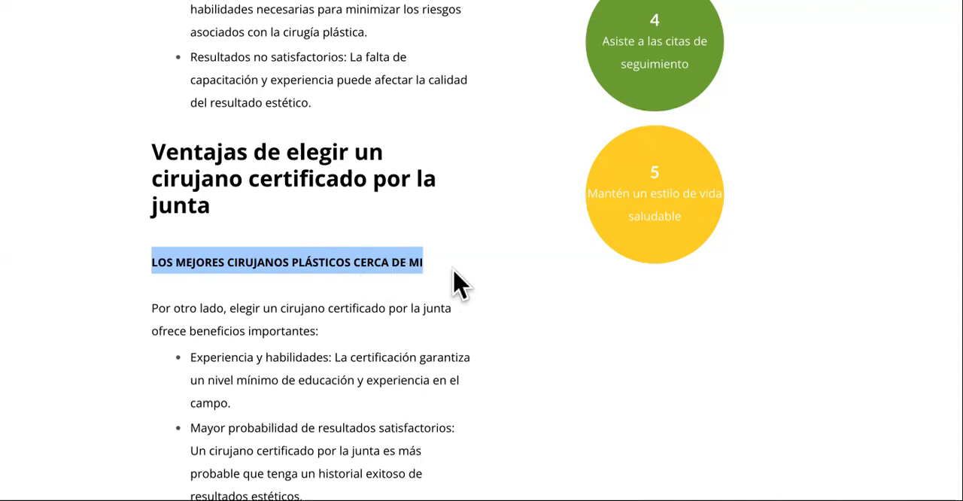
mouse_move(413, 289)
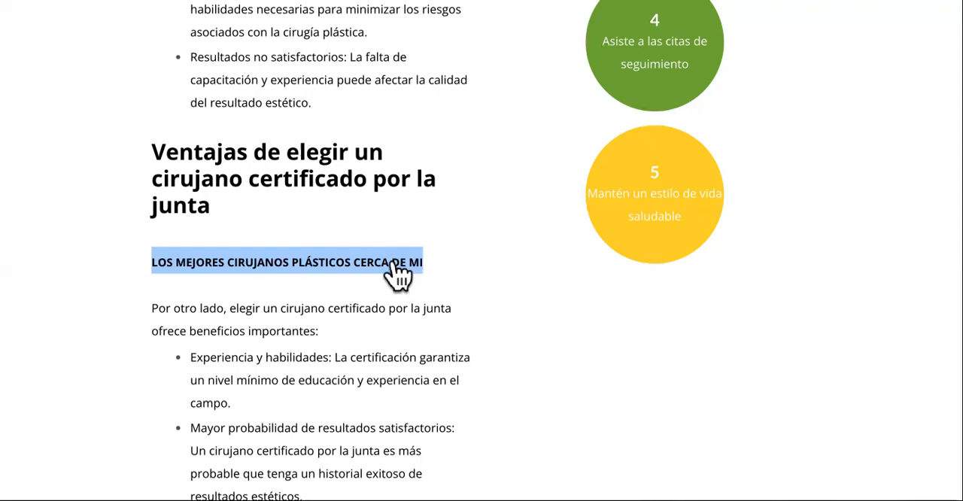
mouse_move(554, 442)
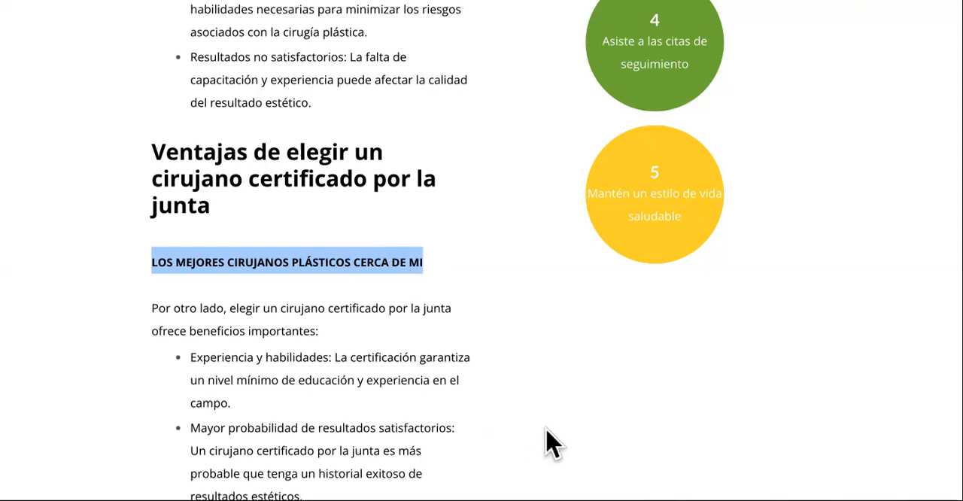
mouse_move(802, 425)
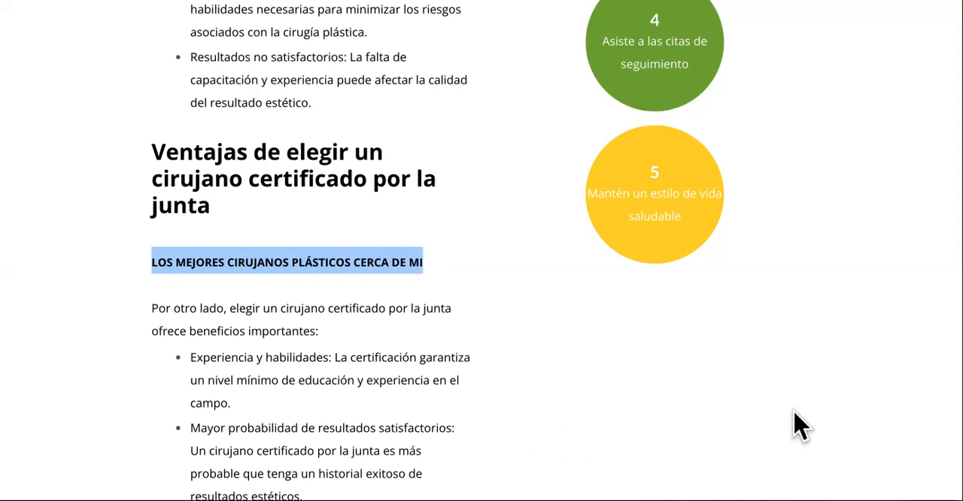